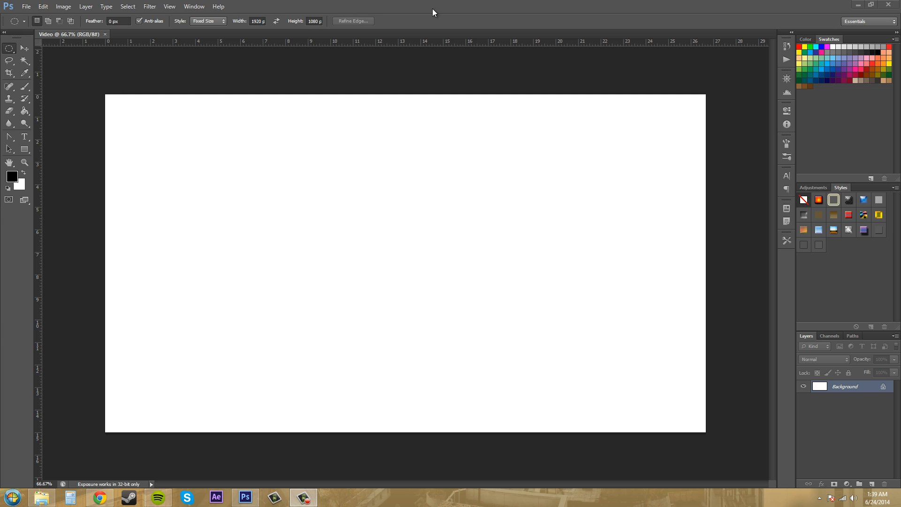
mouse_move(379, 5)
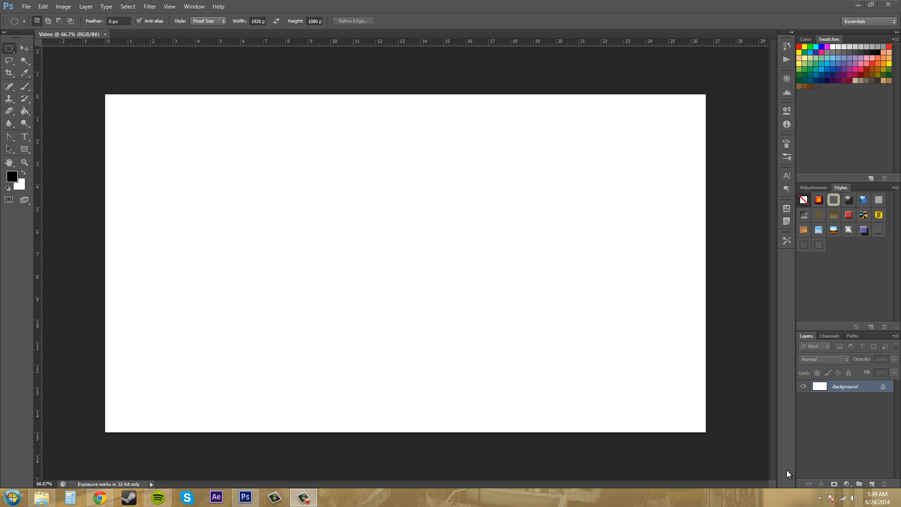
mouse_move(789, 106)
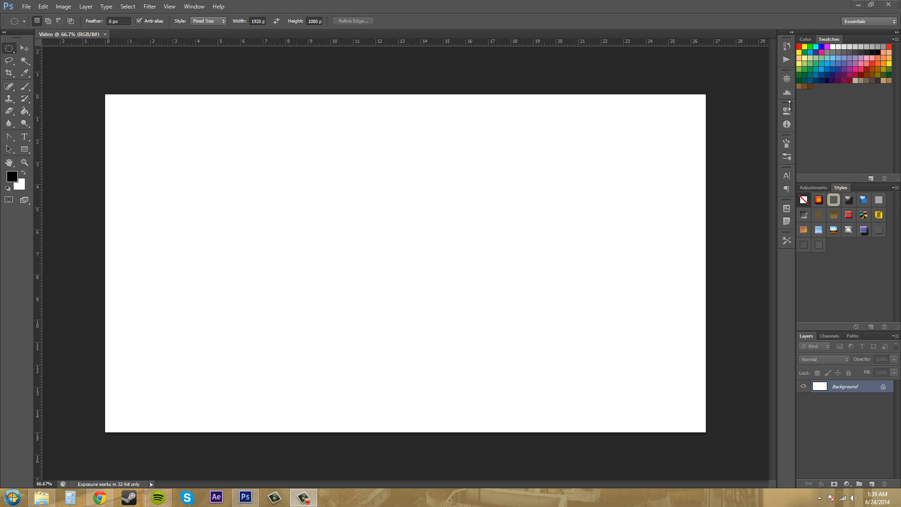
mouse_move(62, 437)
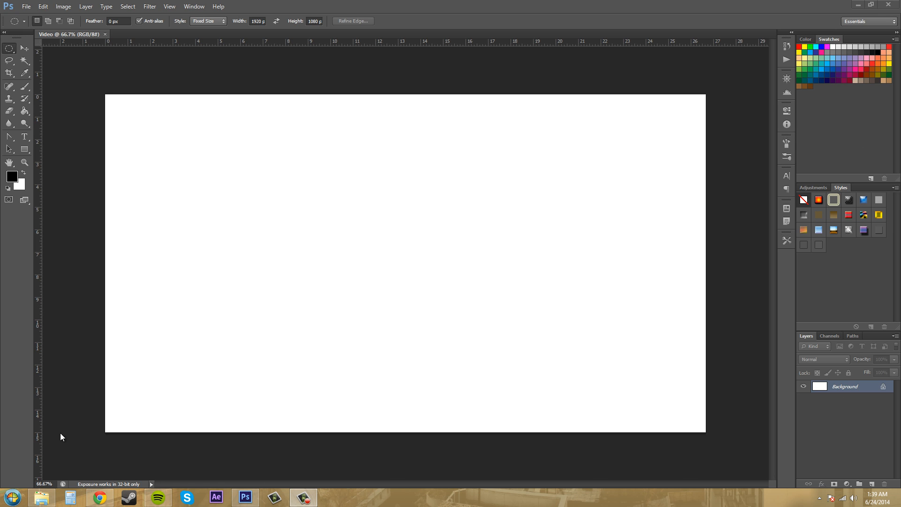
mouse_move(820, 37)
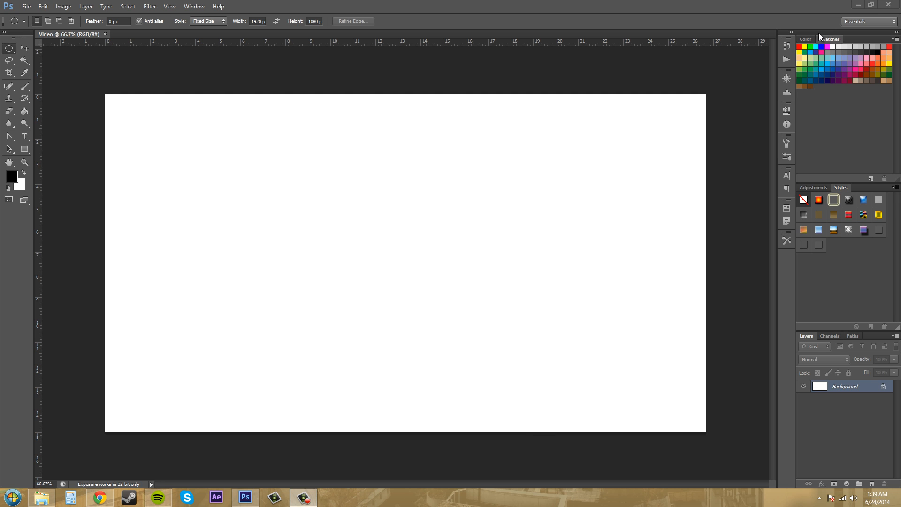
mouse_move(847, 60)
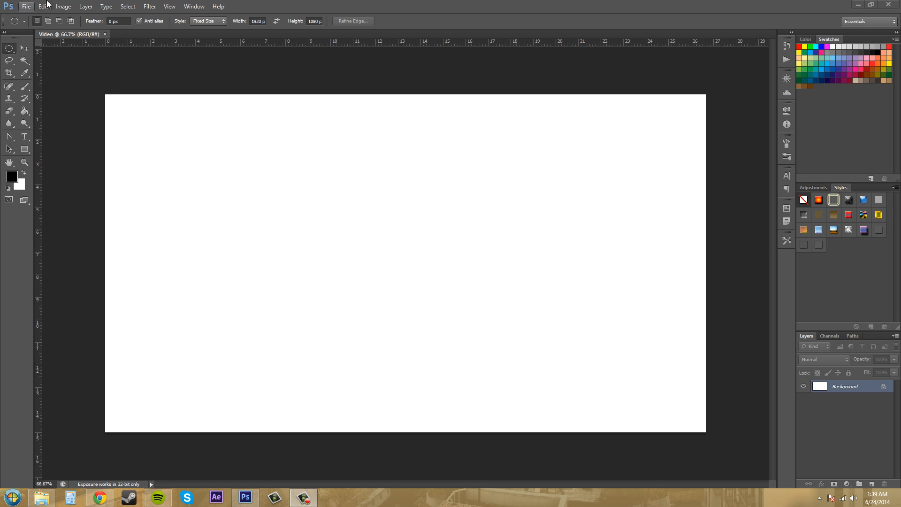
mouse_move(2, 122)
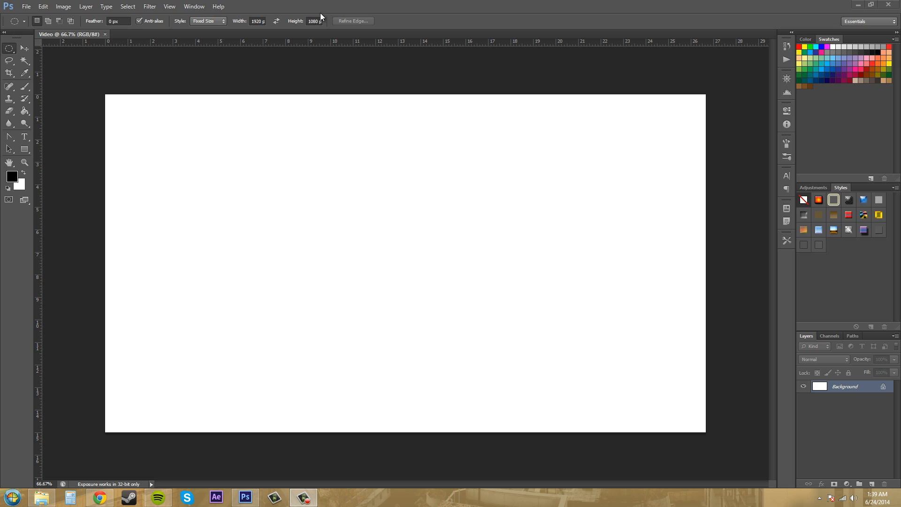
mouse_move(438, 29)
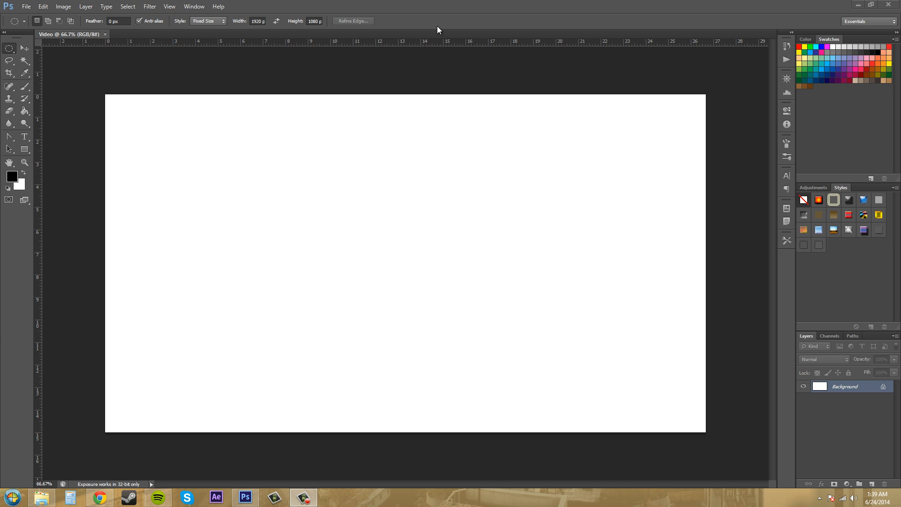
mouse_move(434, 29)
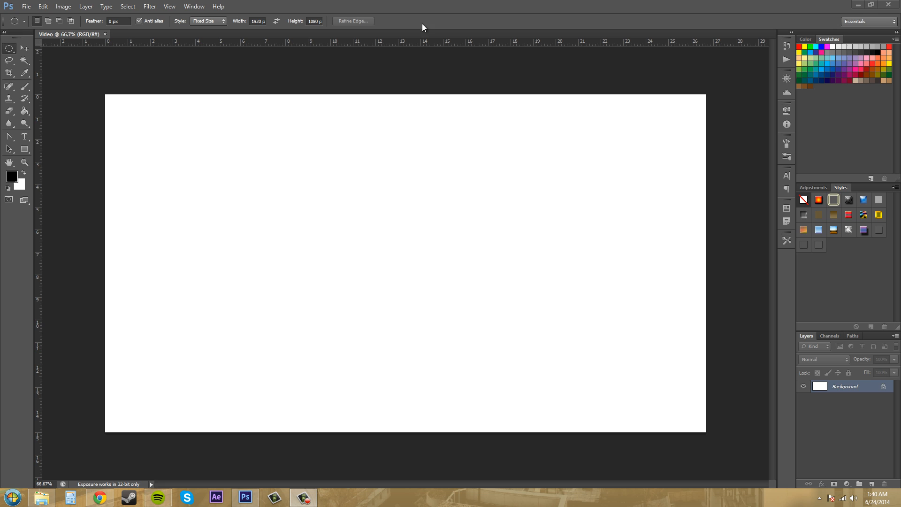
- Switch from Essentials to the New in CS 6 workspace via the Window menu
left_click(194, 6)
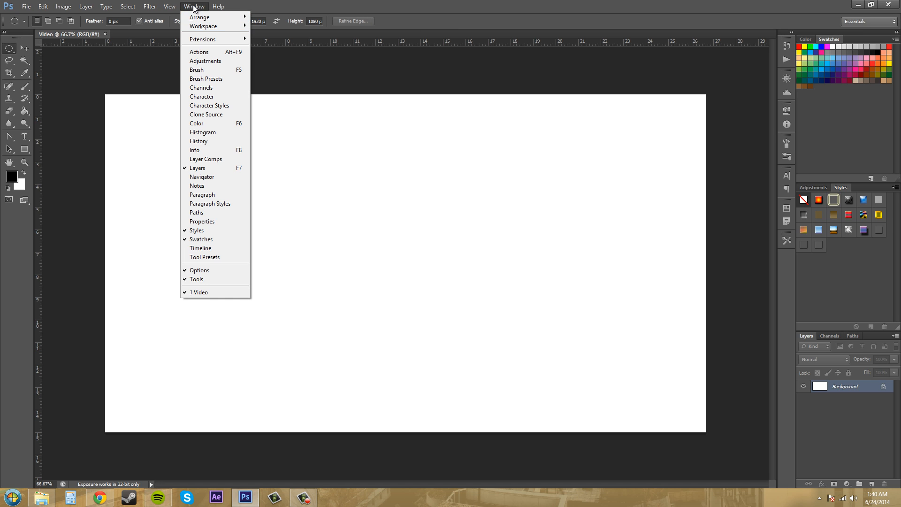
mouse_move(203, 26)
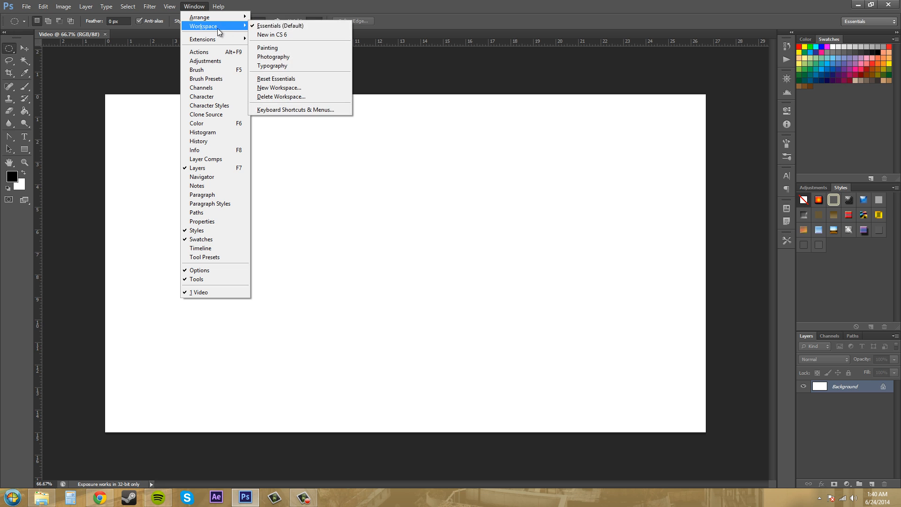
mouse_move(300, 87)
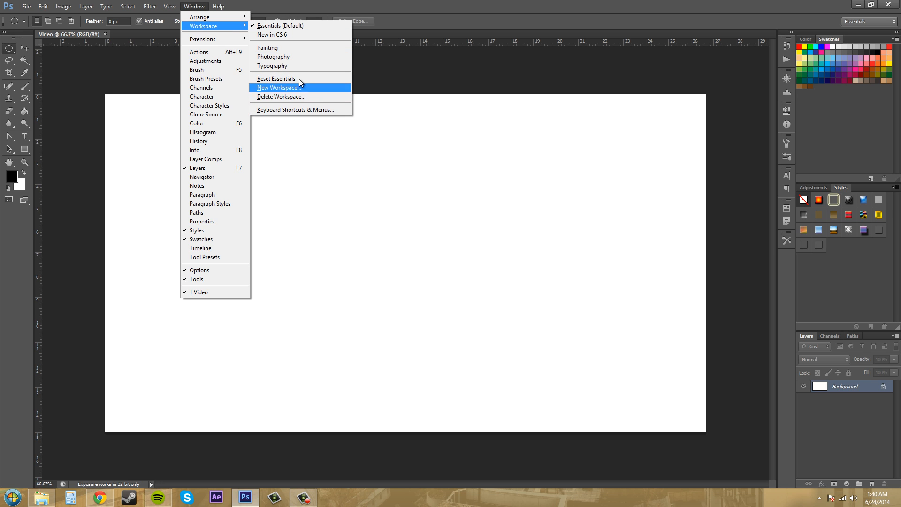
mouse_move(268, 48)
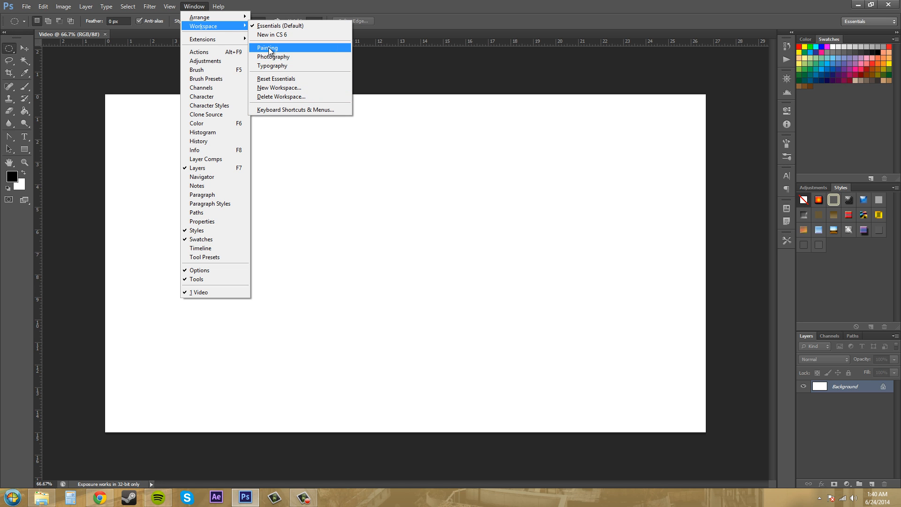
left_click(270, 34)
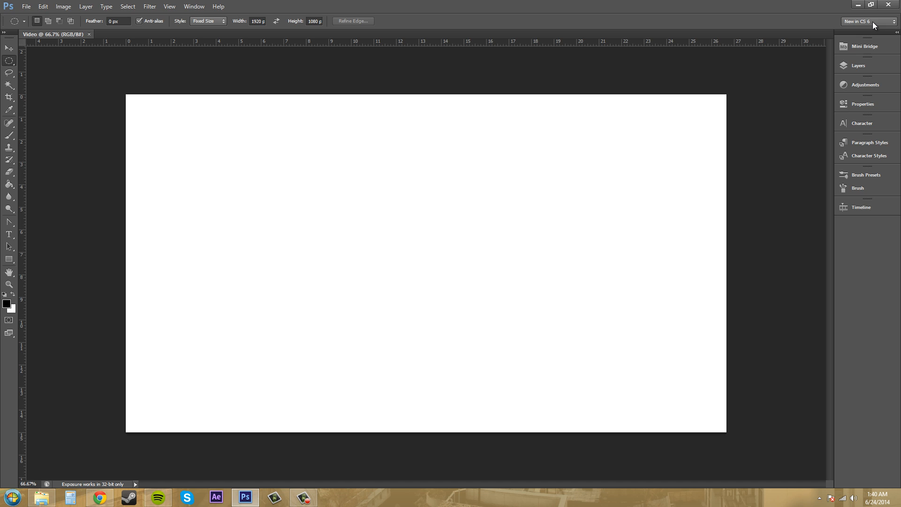
mouse_move(767, 17)
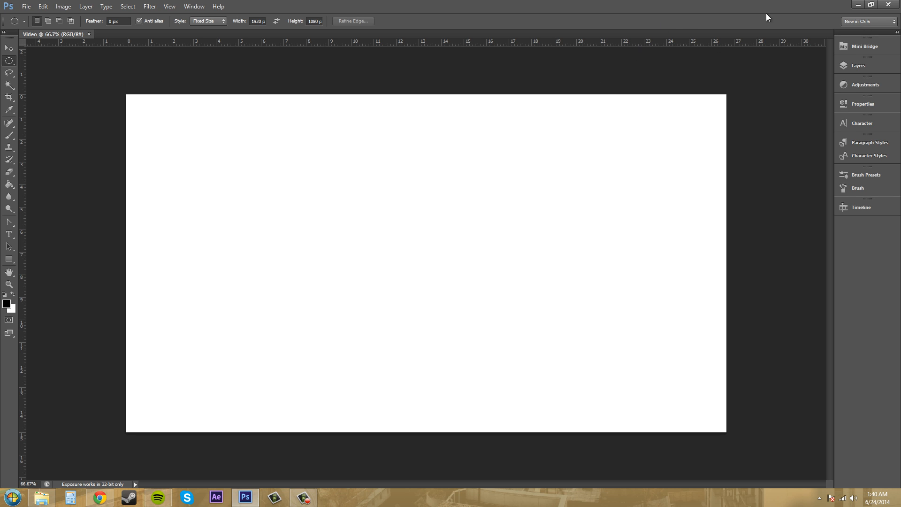
mouse_move(892, 30)
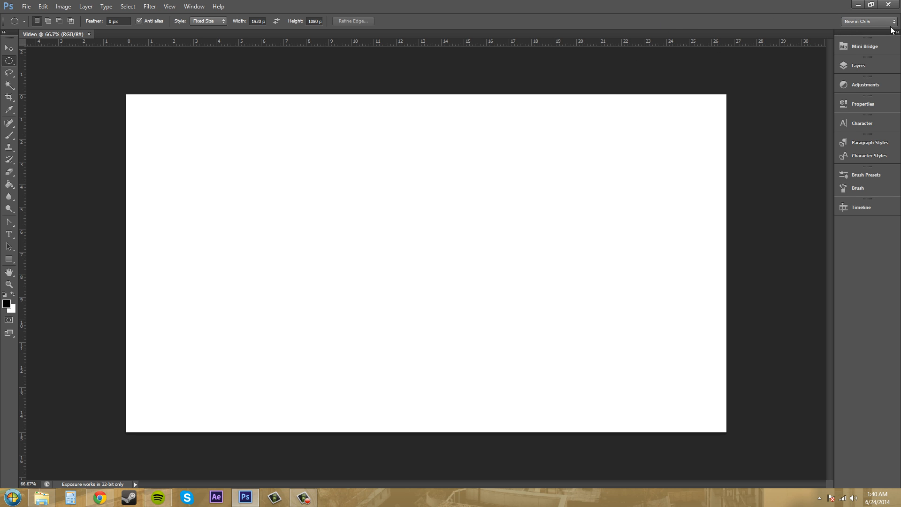
mouse_move(815, 40)
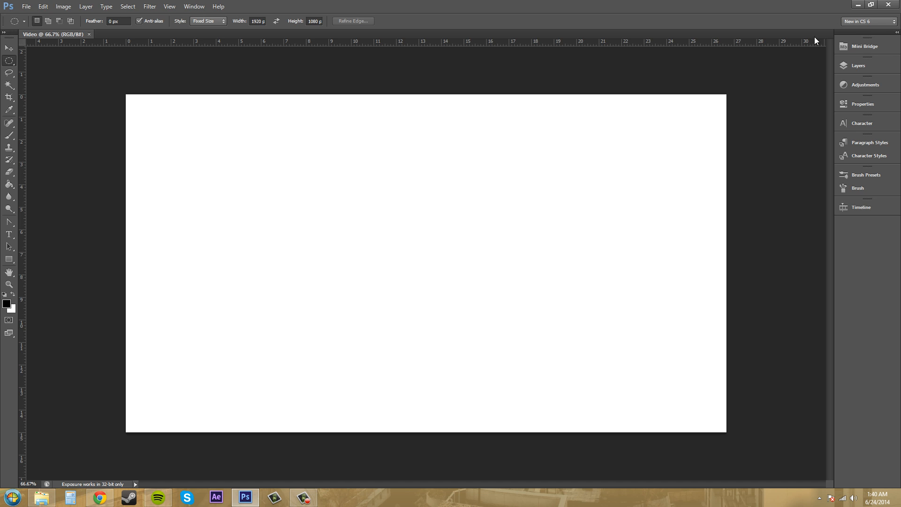
mouse_move(861, 104)
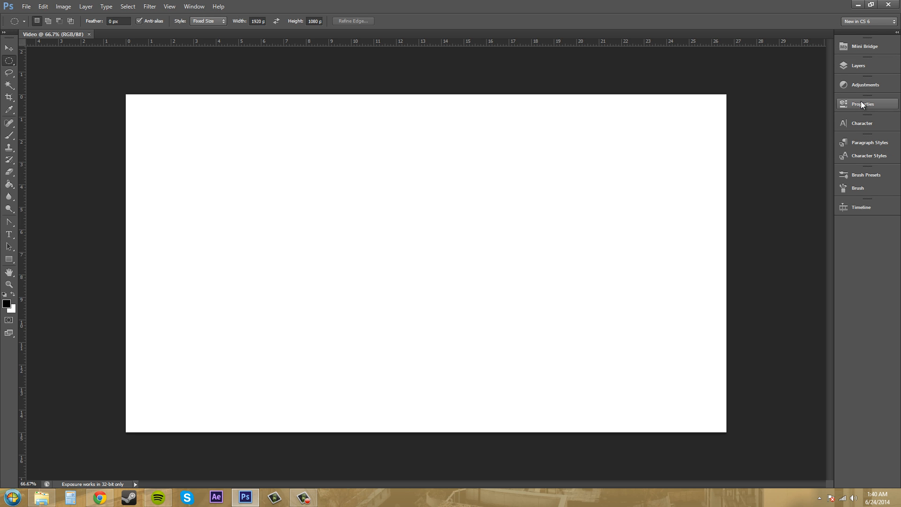
mouse_move(861, 114)
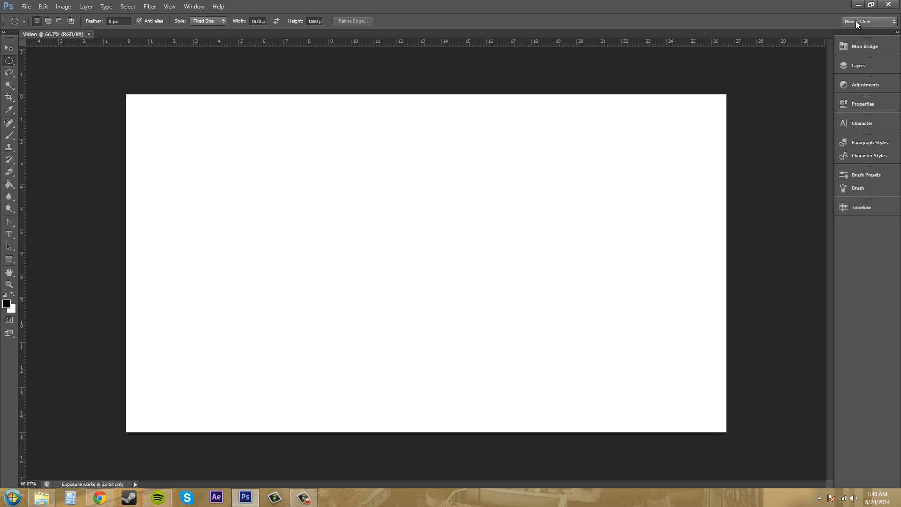
left_click(867, 22)
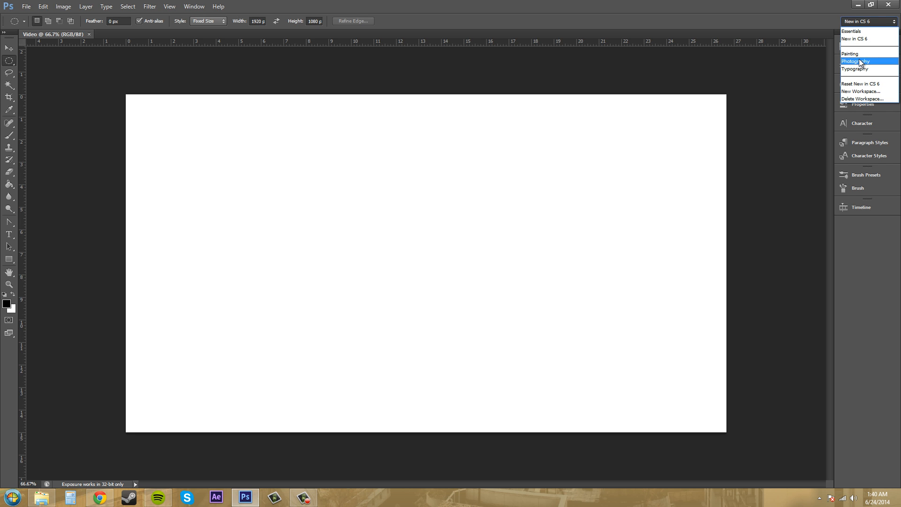
mouse_move(854, 68)
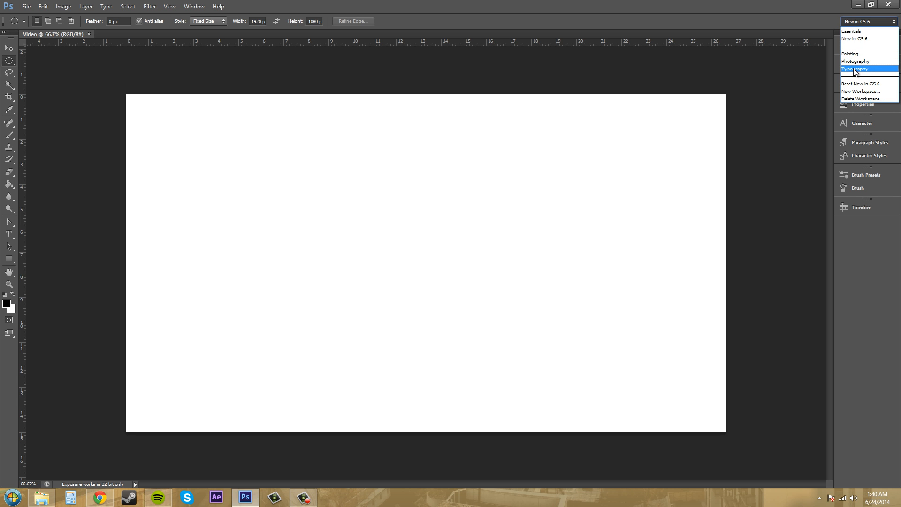
left_click(854, 68)
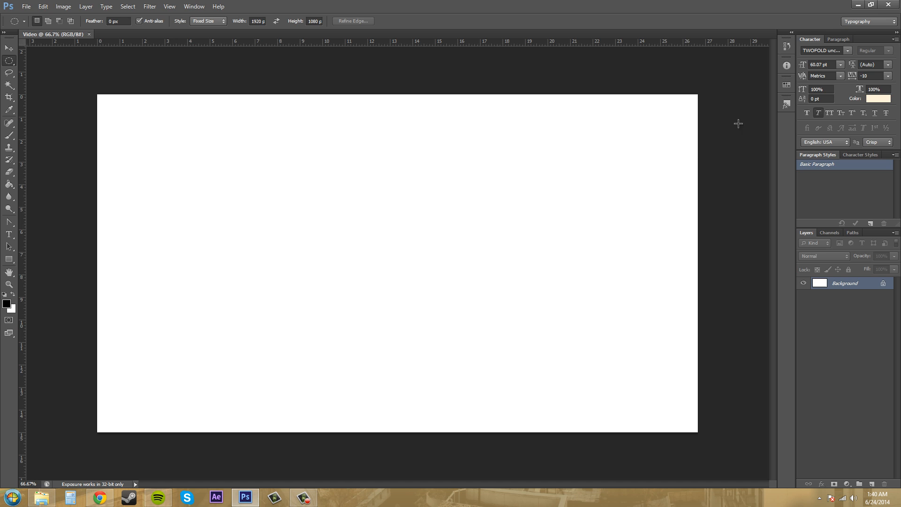
mouse_move(802, 63)
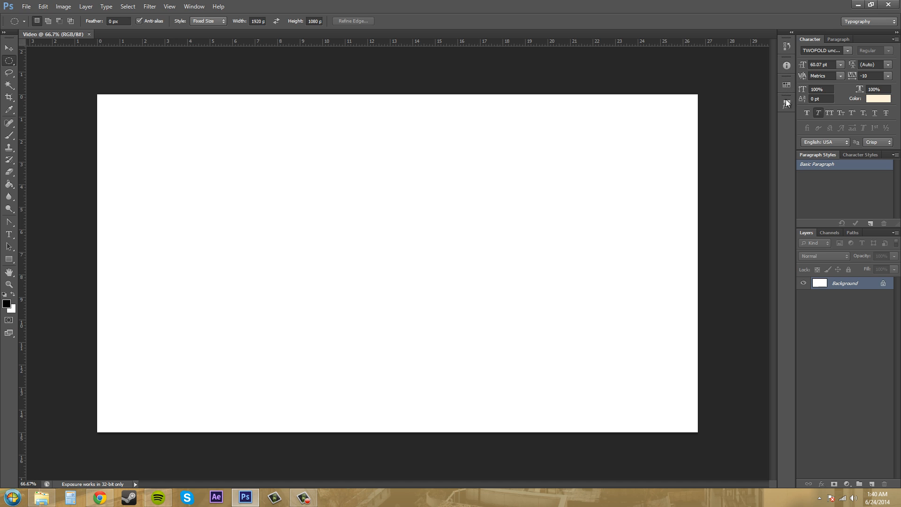
mouse_move(123, 157)
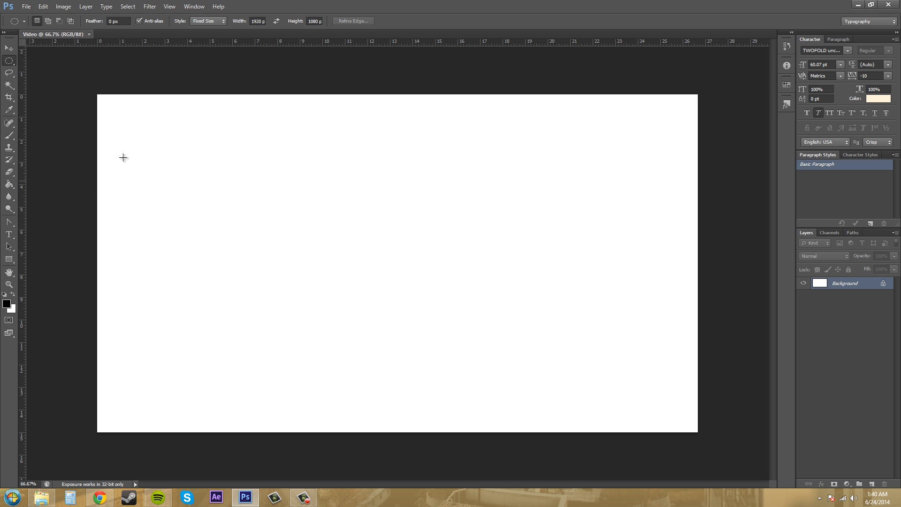
mouse_move(324, 65)
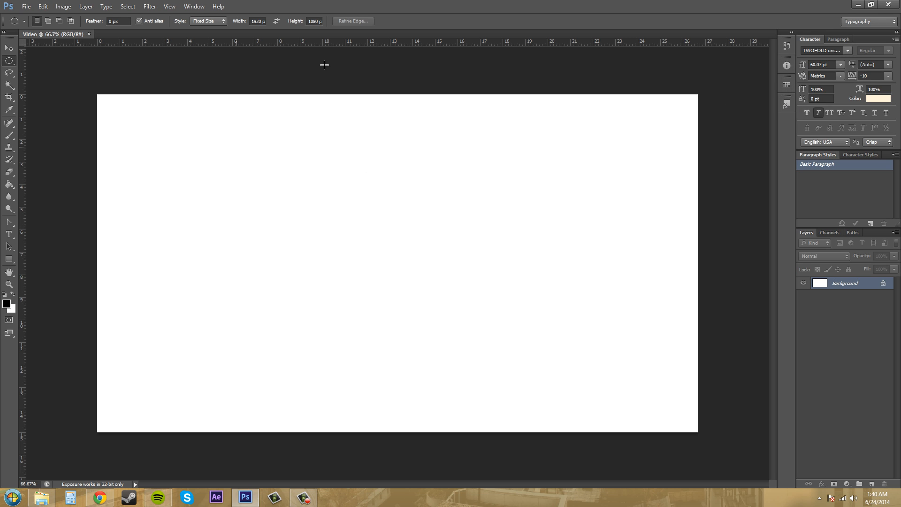
mouse_move(707, 29)
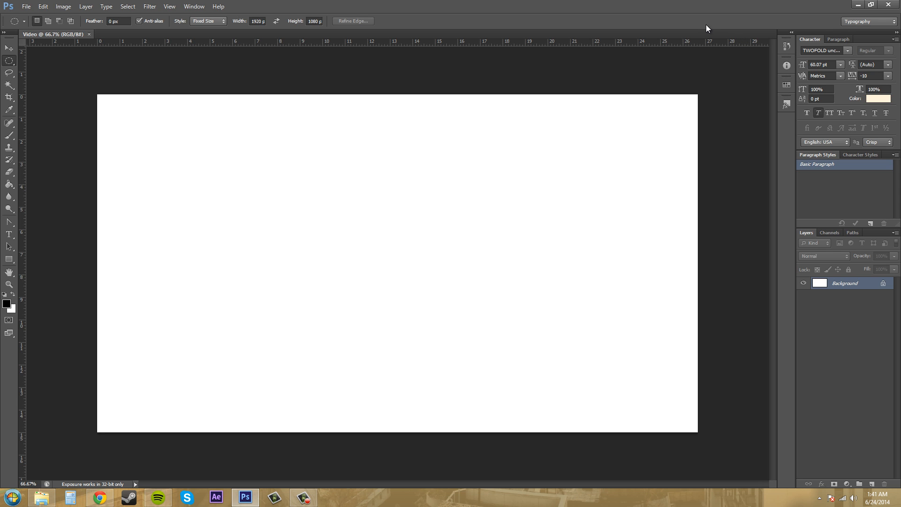
left_click(867, 21)
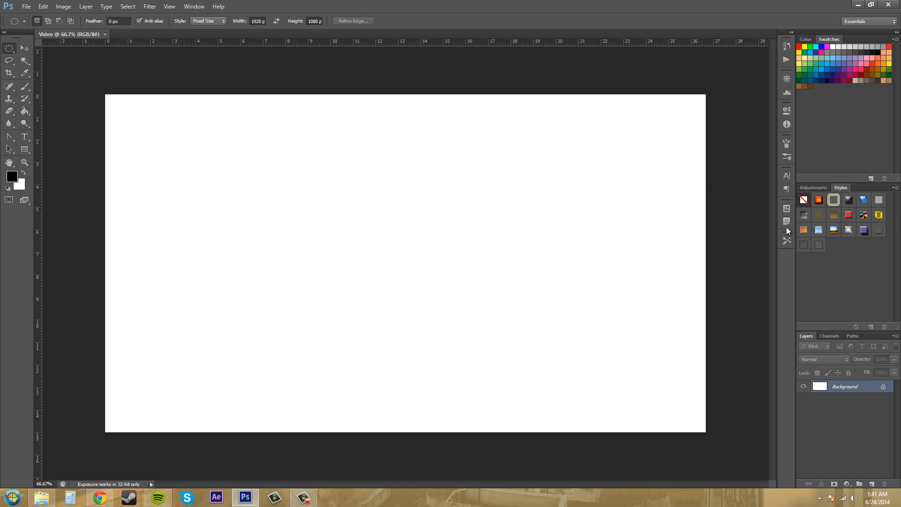
- Start a New Workspace and name it 'Buddys Workspace' (not yet saved)
left_click(867, 21)
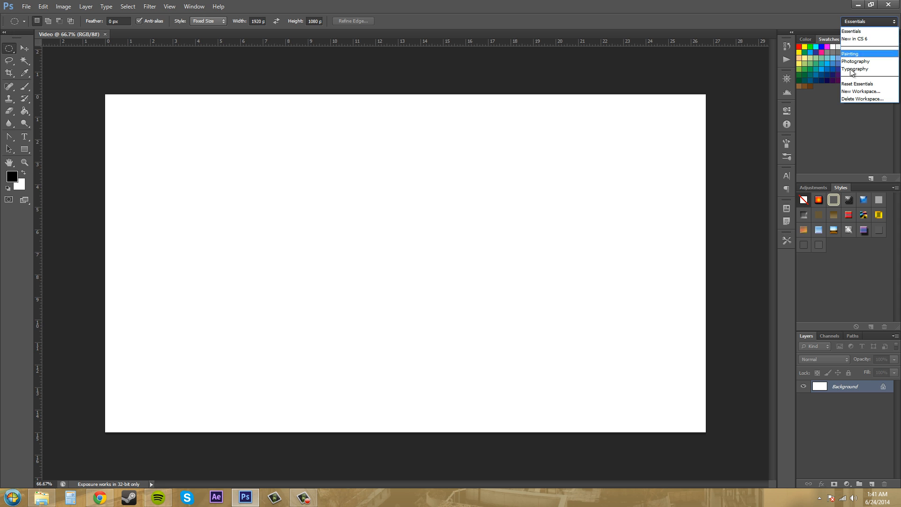
mouse_move(861, 91)
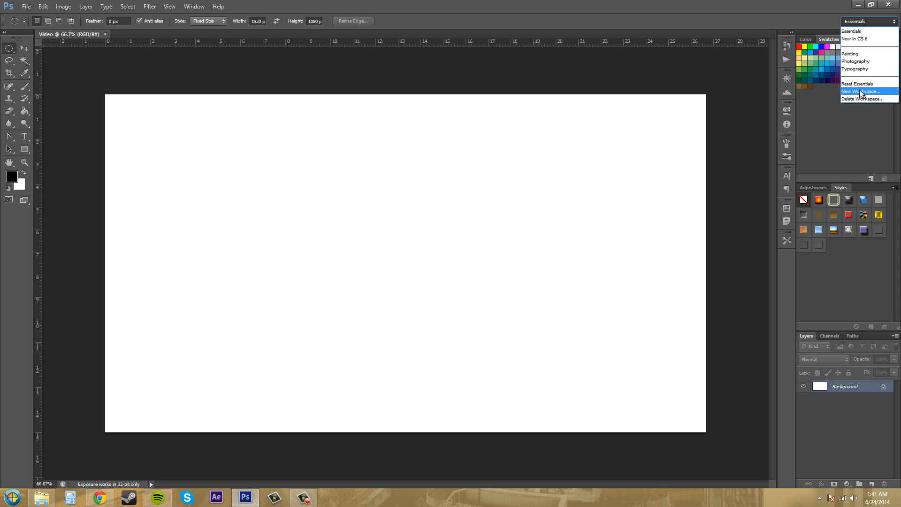
left_click(859, 91)
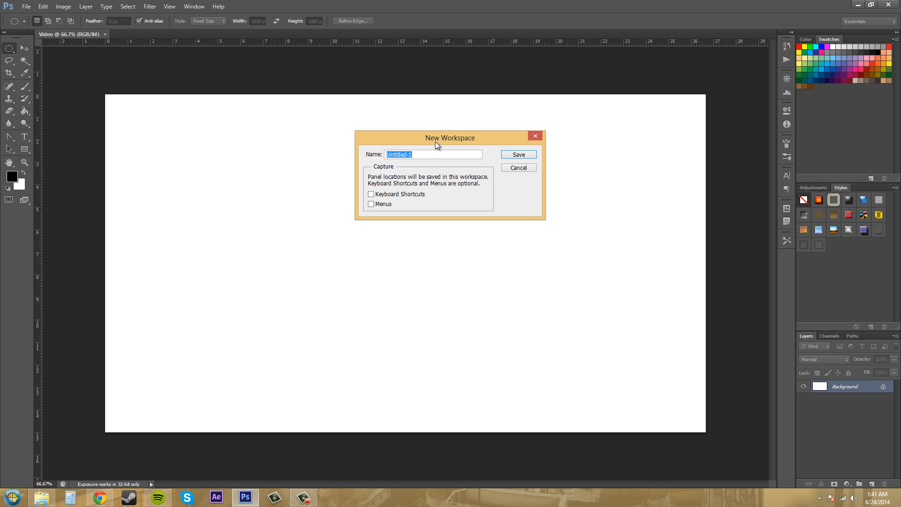
type("Buddys W")
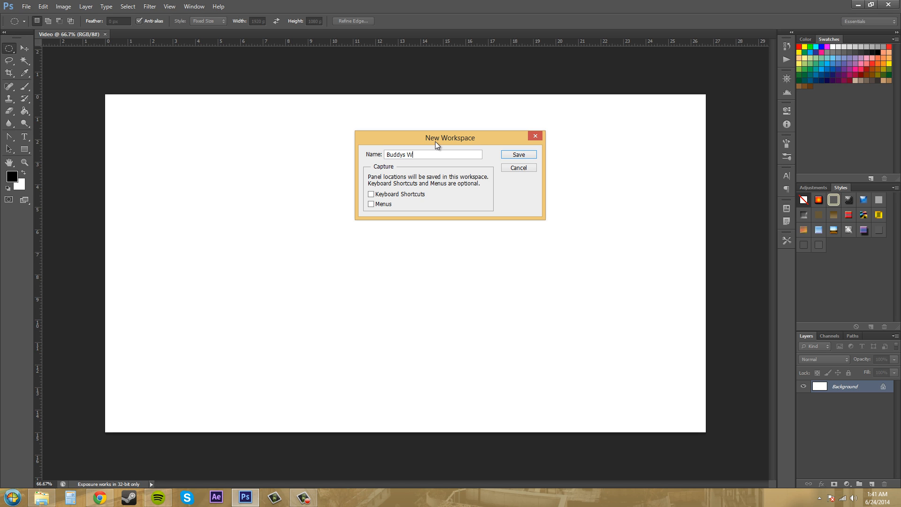
type("orkspace")
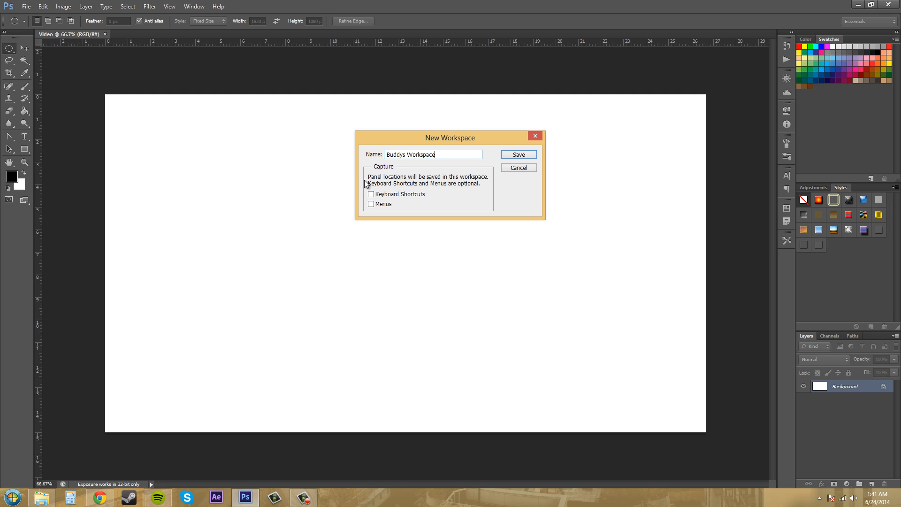
mouse_move(476, 184)
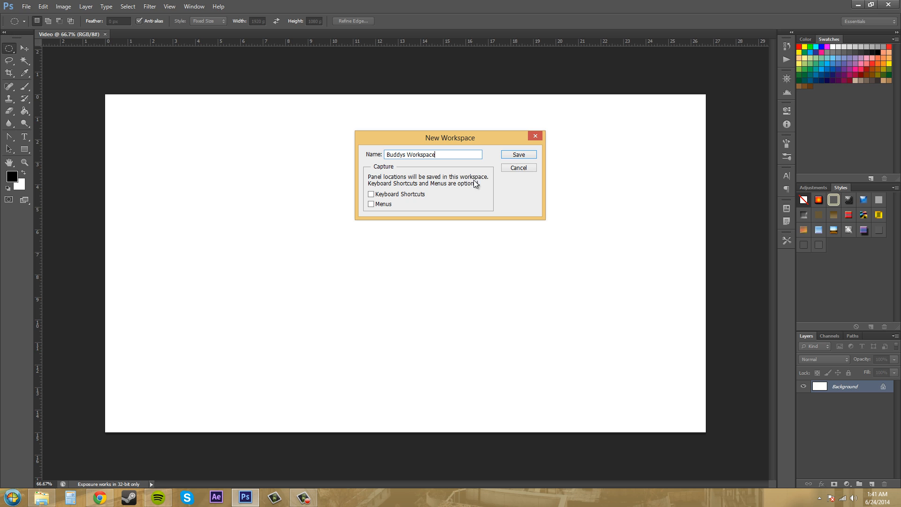
mouse_move(423, 190)
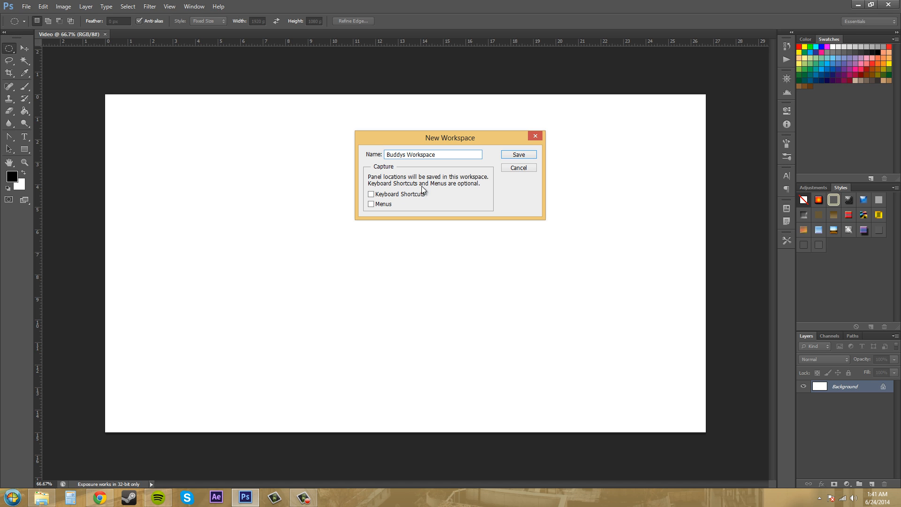
mouse_move(430, 199)
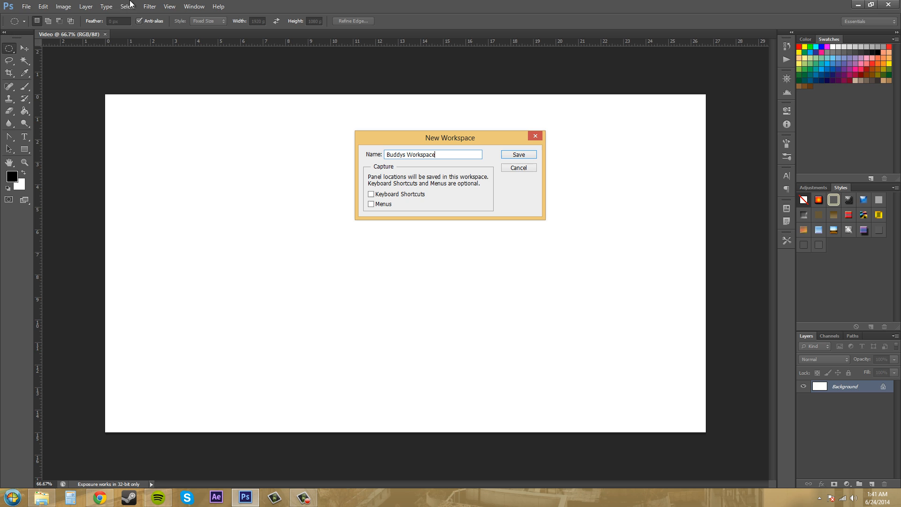
mouse_move(440, 196)
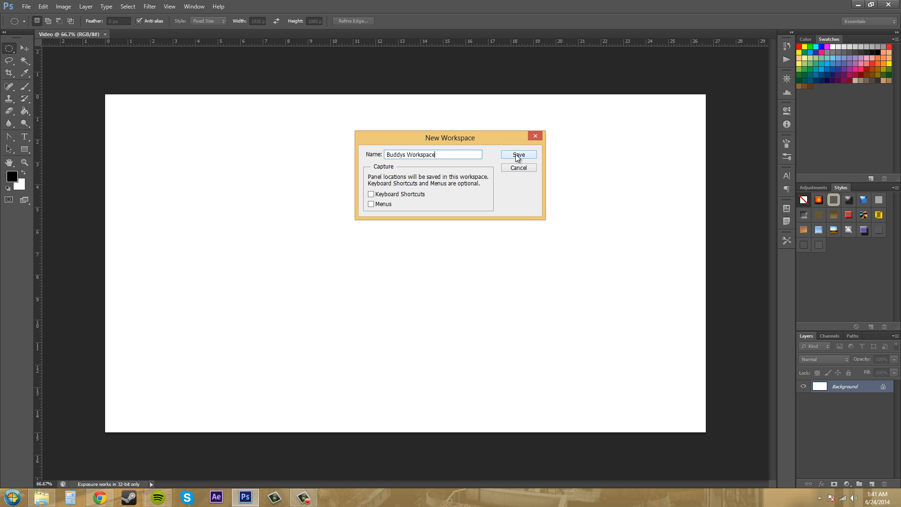
- Save Buddys Workspace and remove the Color/Swatches and Adjustments/Styles panel groups
left_click(518, 155)
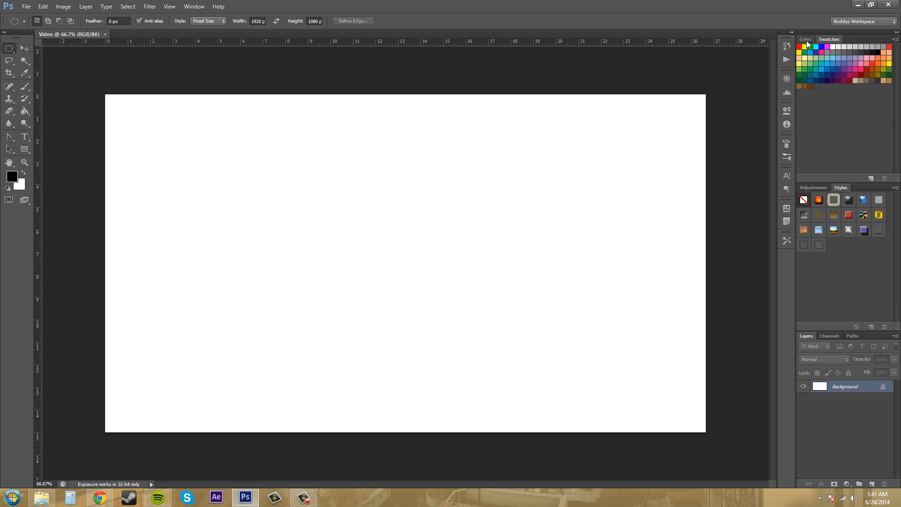
left_click(805, 40)
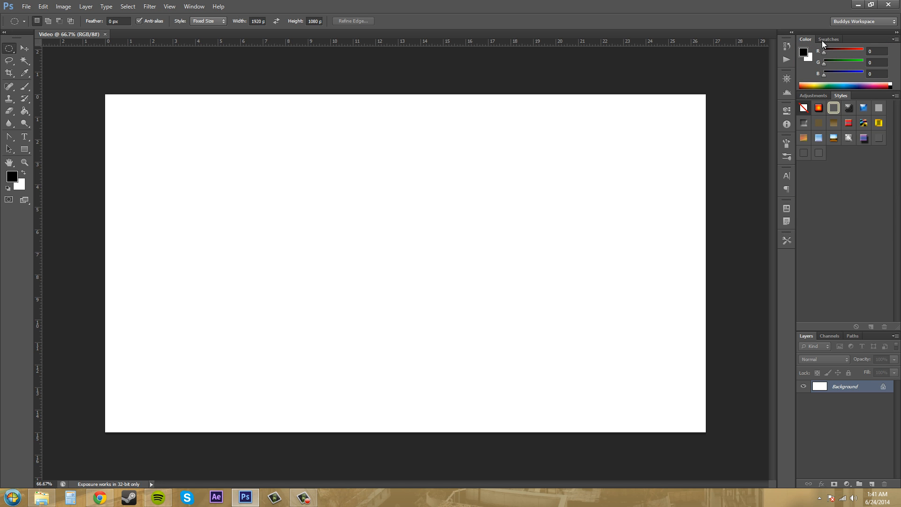
mouse_move(823, 45)
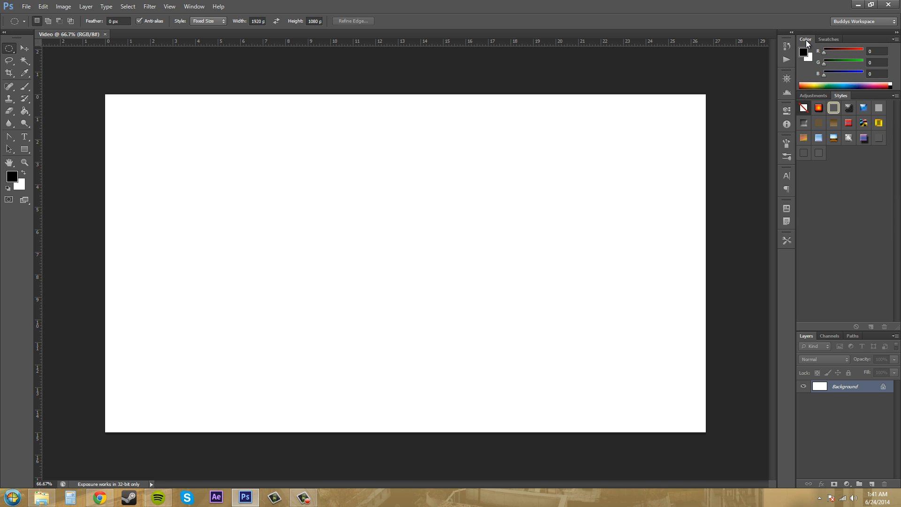
left_click(829, 40)
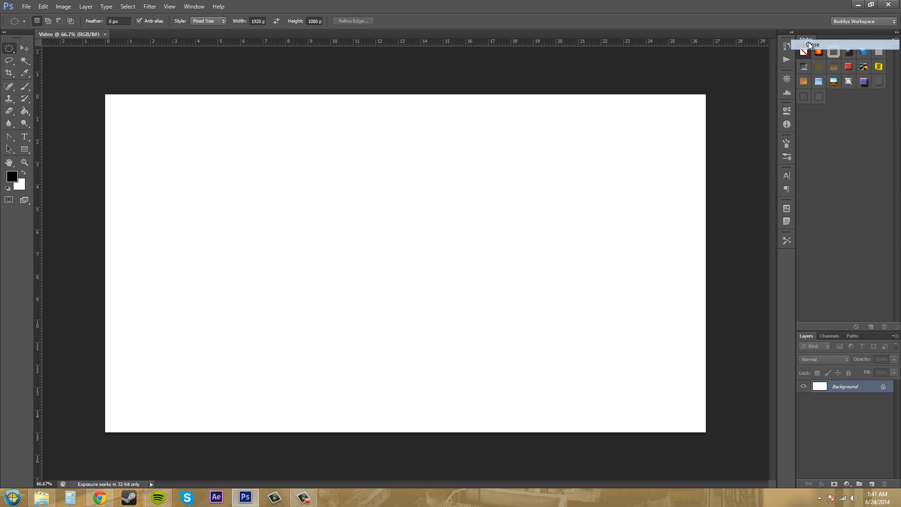
left_click(813, 45)
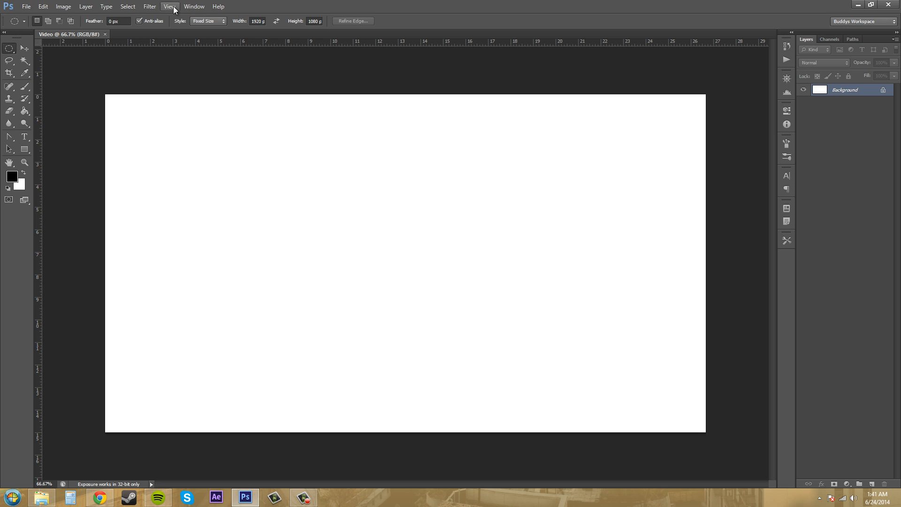
- Add Actions and History docked above Layers with History showing, and close the collapsed icon group
left_click(194, 6)
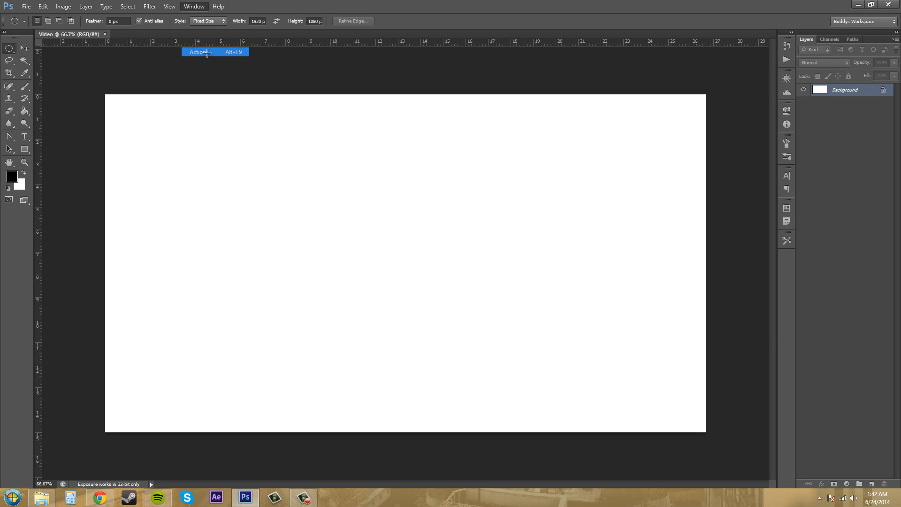
left_click(199, 51)
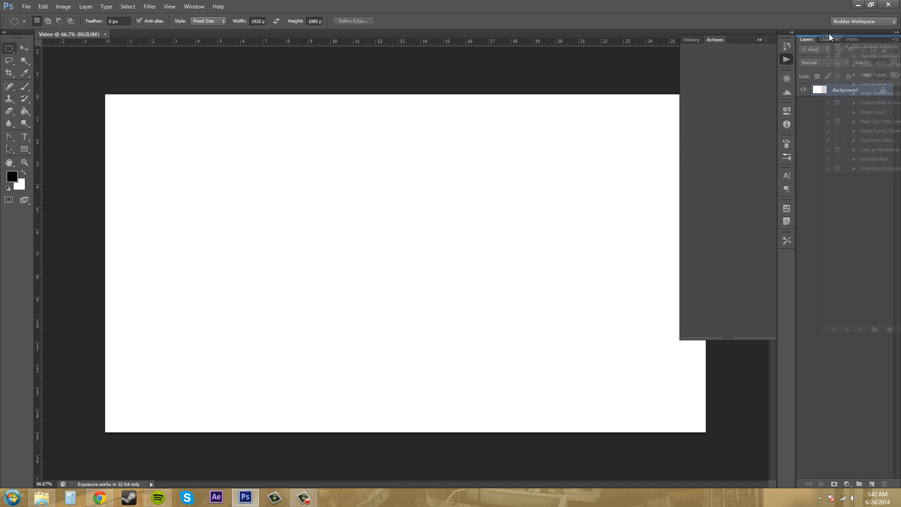
left_click(692, 39)
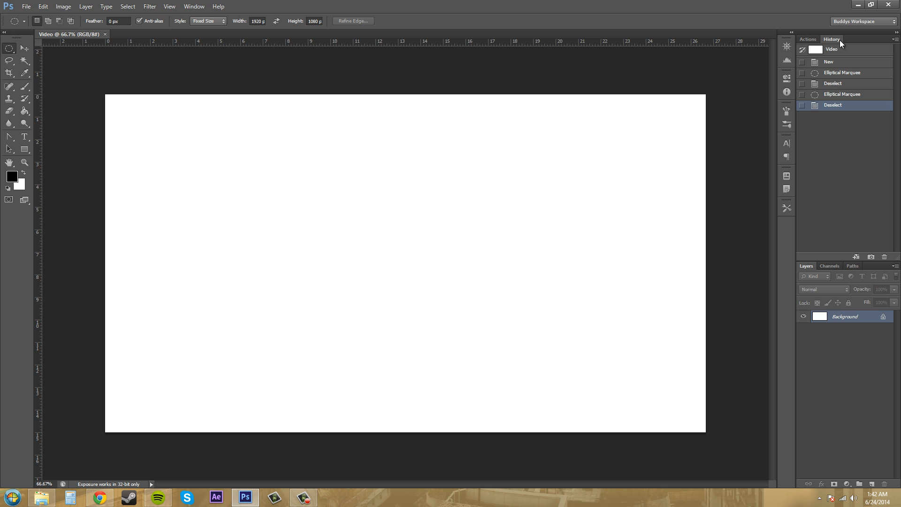
left_click(787, 78)
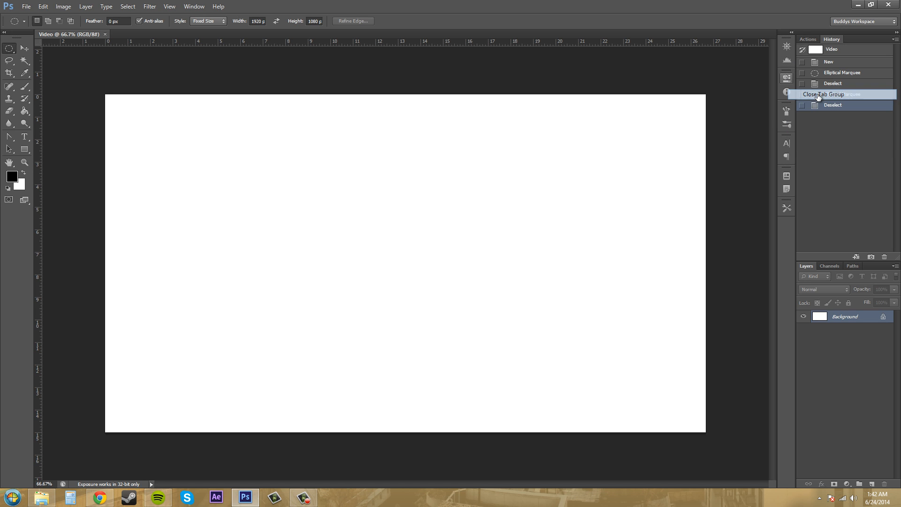
left_click(786, 143)
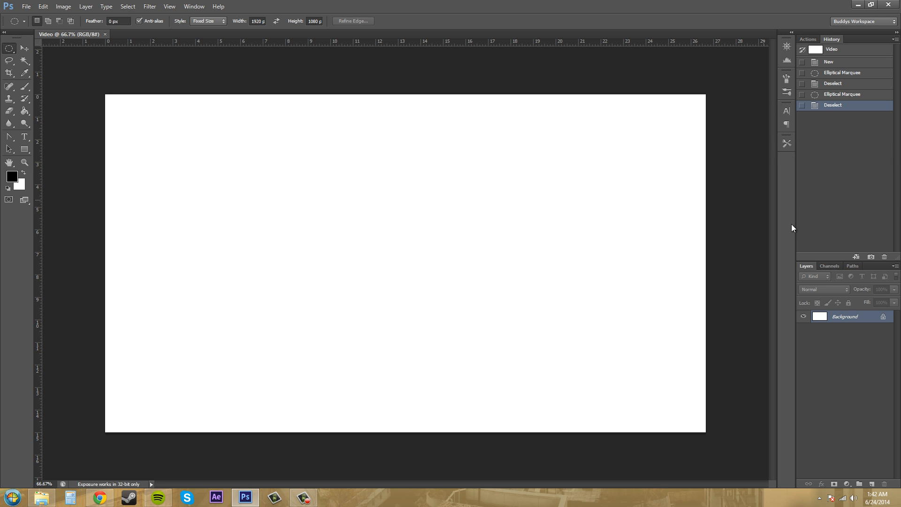
mouse_move(826, 119)
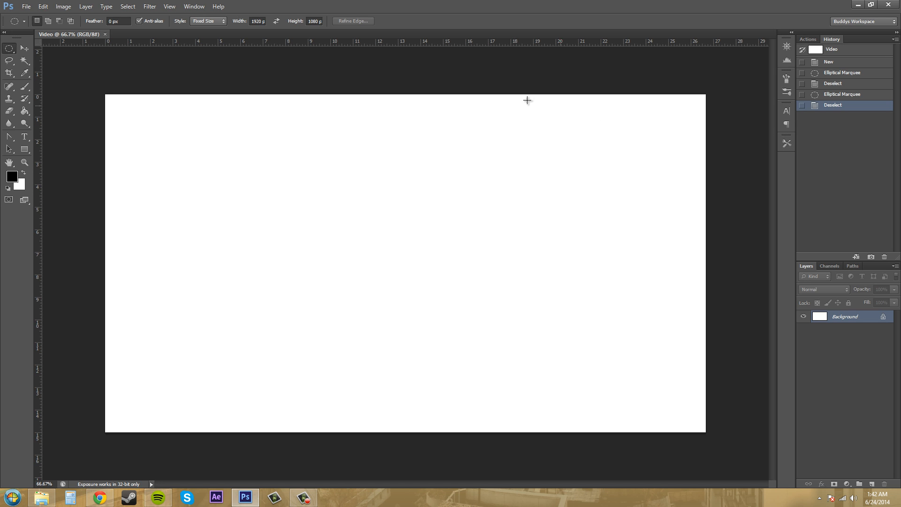
- Compare Essentials with Buddys Workspace and end on Buddys Workspace with its custom layout
left_click(862, 21)
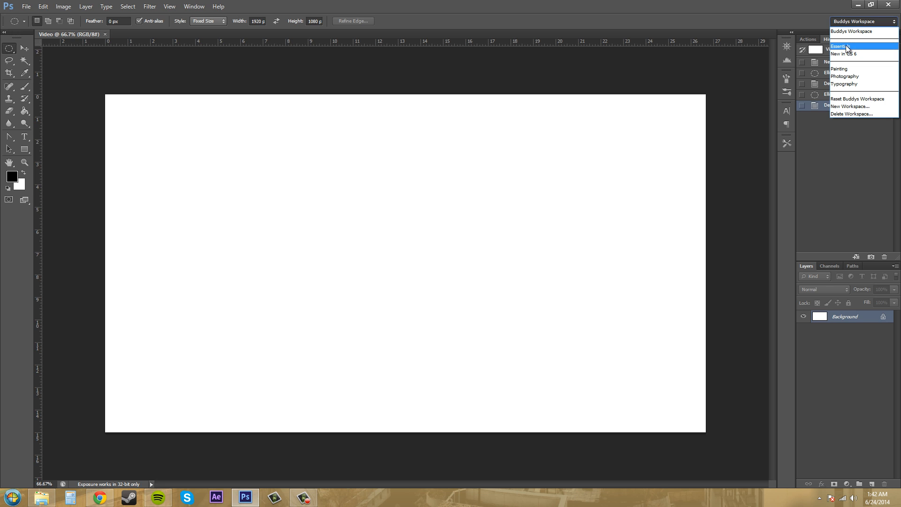
left_click(841, 46)
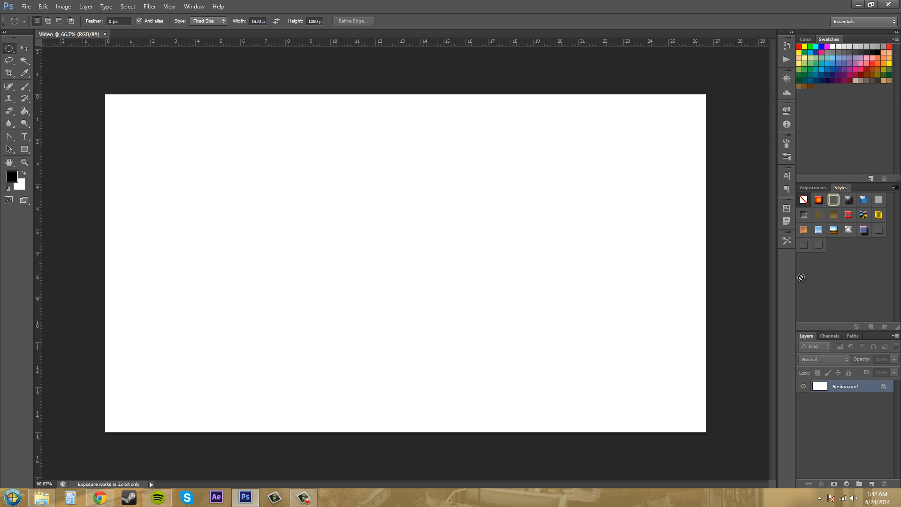
mouse_move(850, 23)
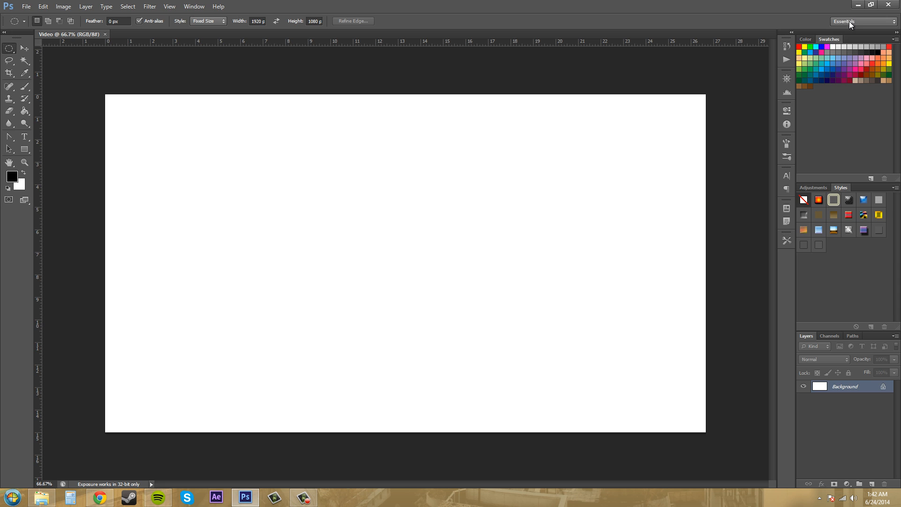
left_click(861, 21)
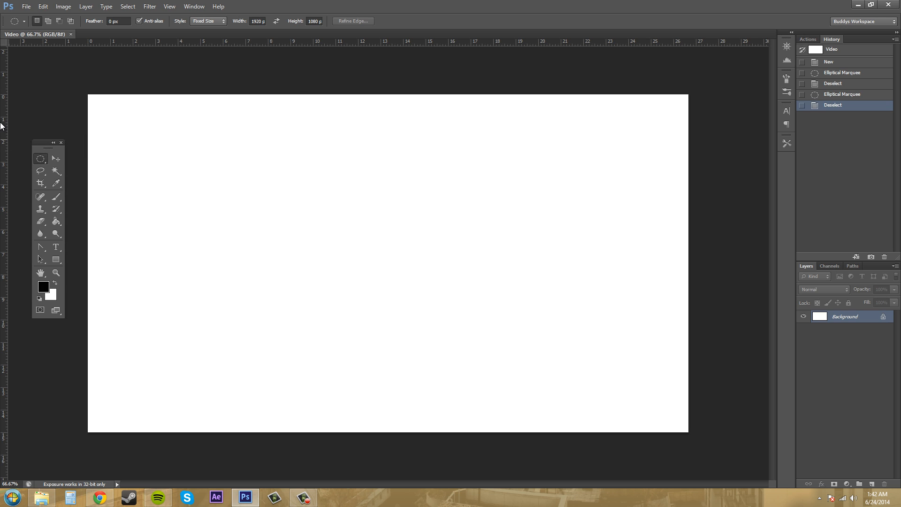
left_click(861, 21)
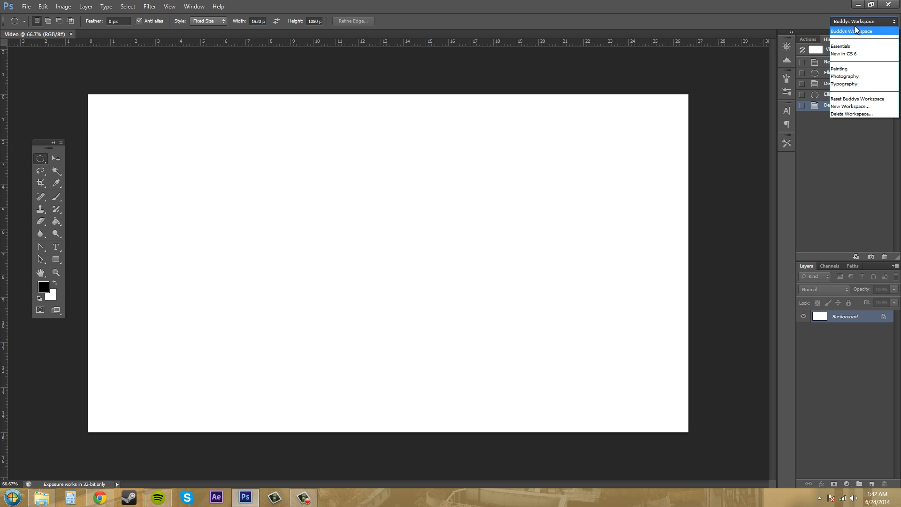
left_click(841, 46)
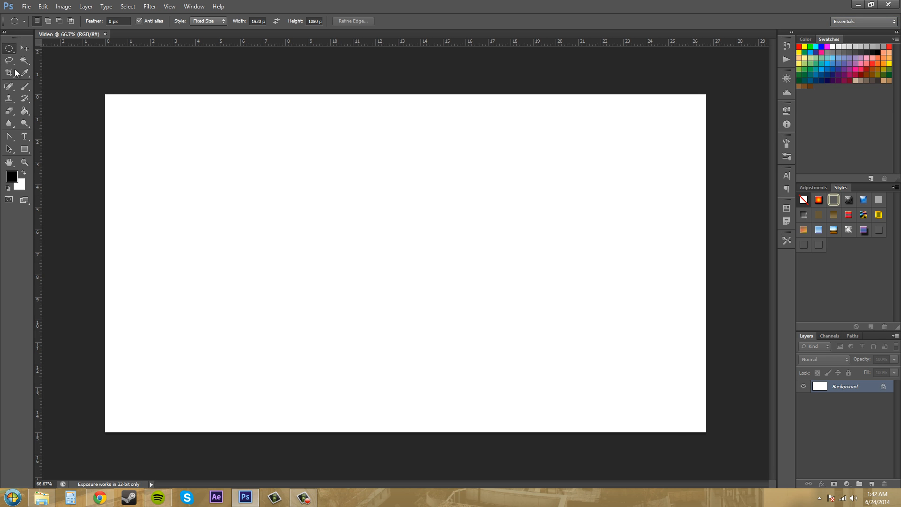
left_click(864, 22)
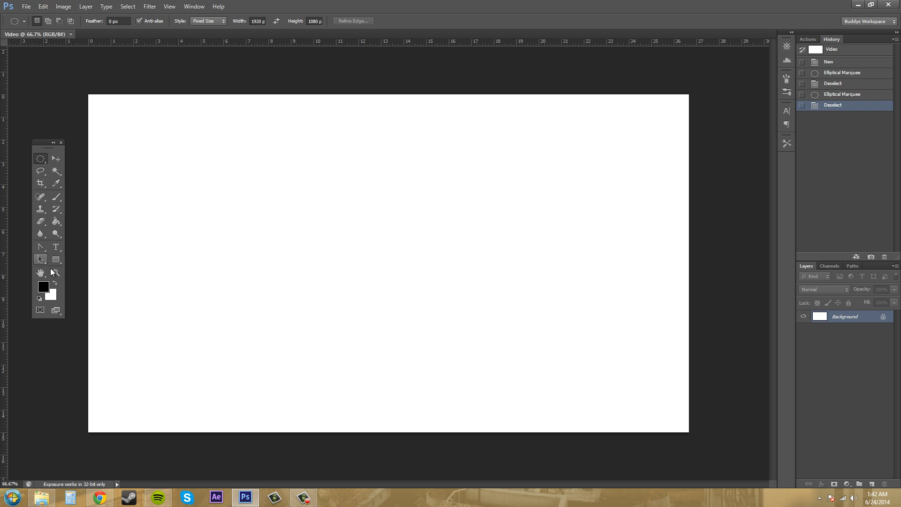
mouse_move(211, 94)
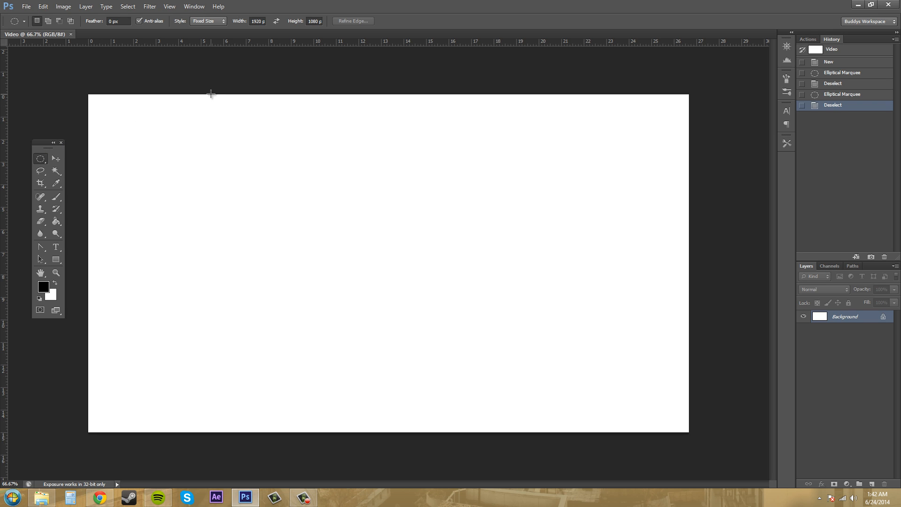
mouse_move(246, 87)
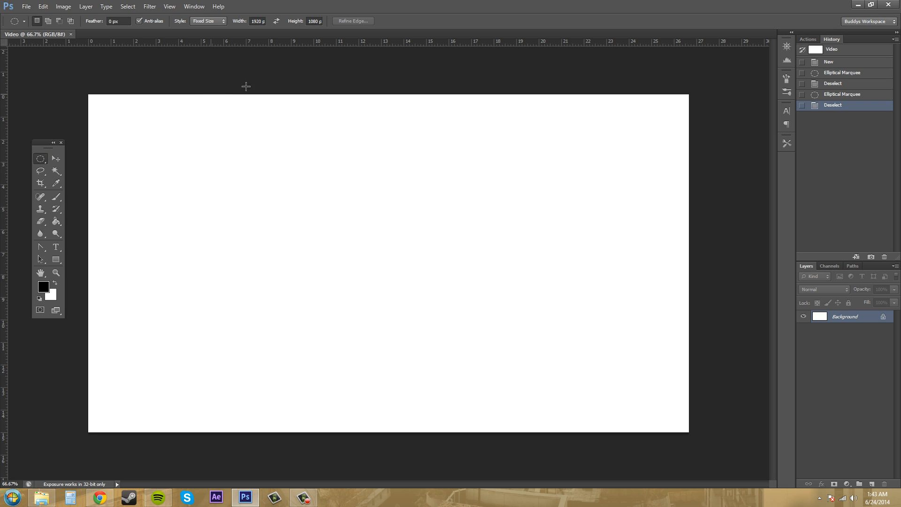
left_click(868, 22)
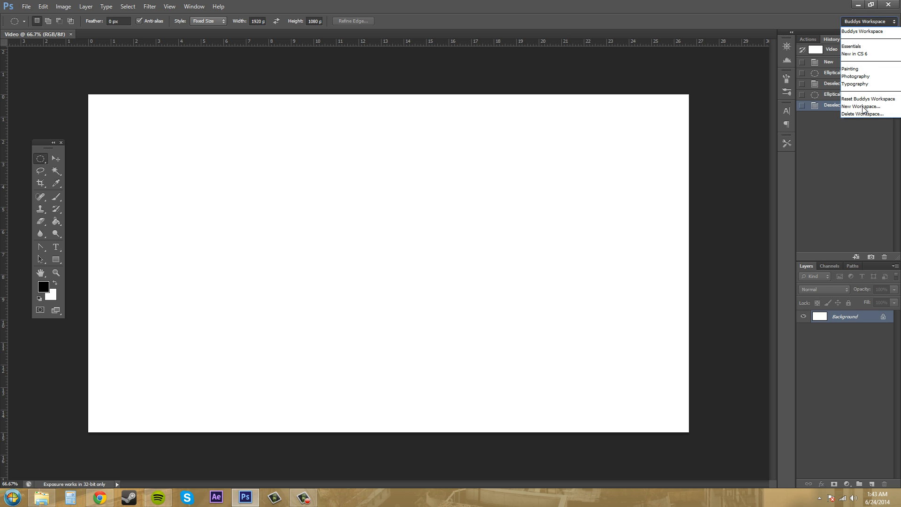
left_click(861, 114)
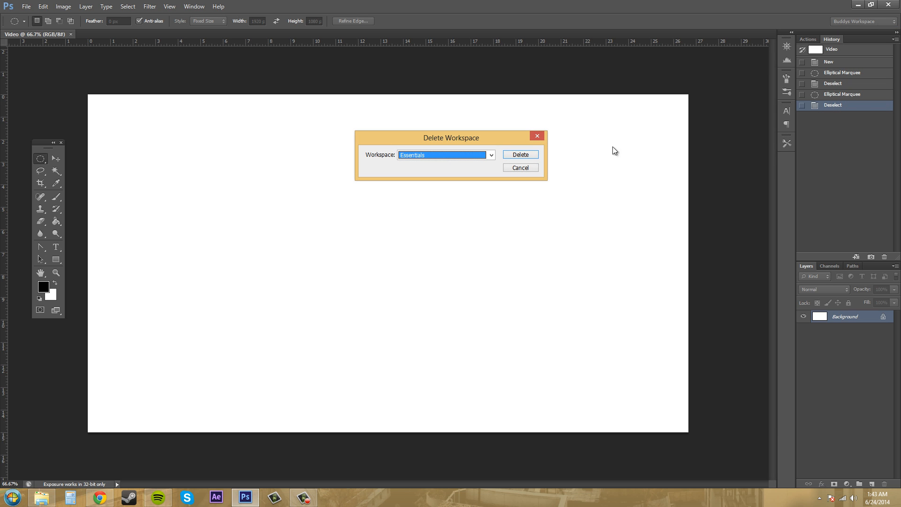
left_click(490, 155)
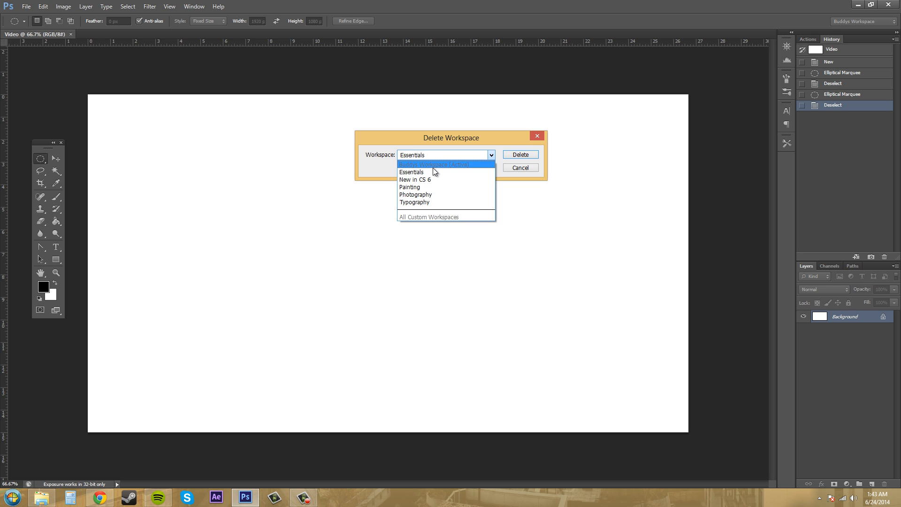
mouse_move(444, 194)
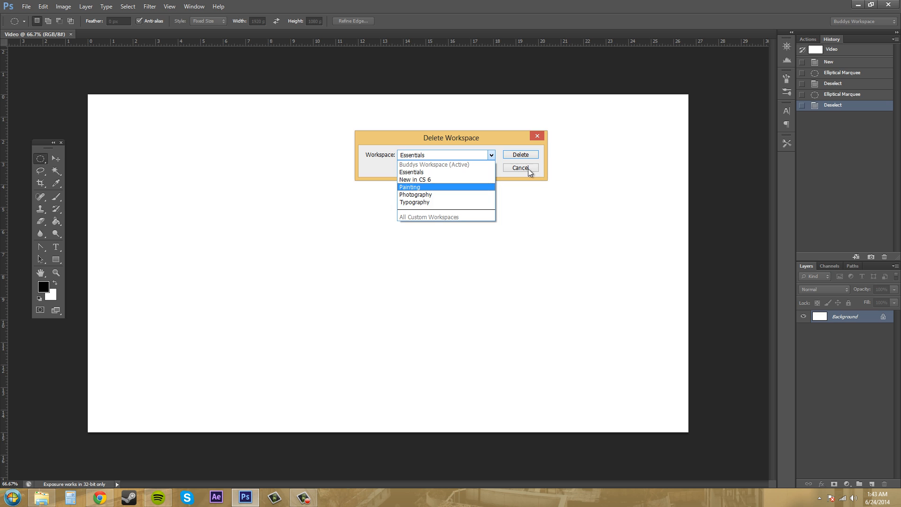
left_click(519, 167)
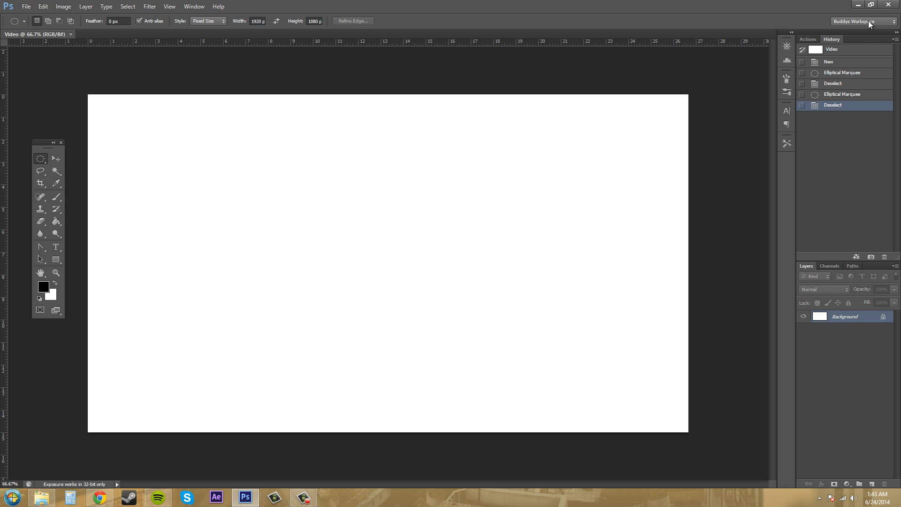
- Delete Buddys Workspace, confirm, and verify the list shows only built-in workspaces with Essentials active
left_click(862, 21)
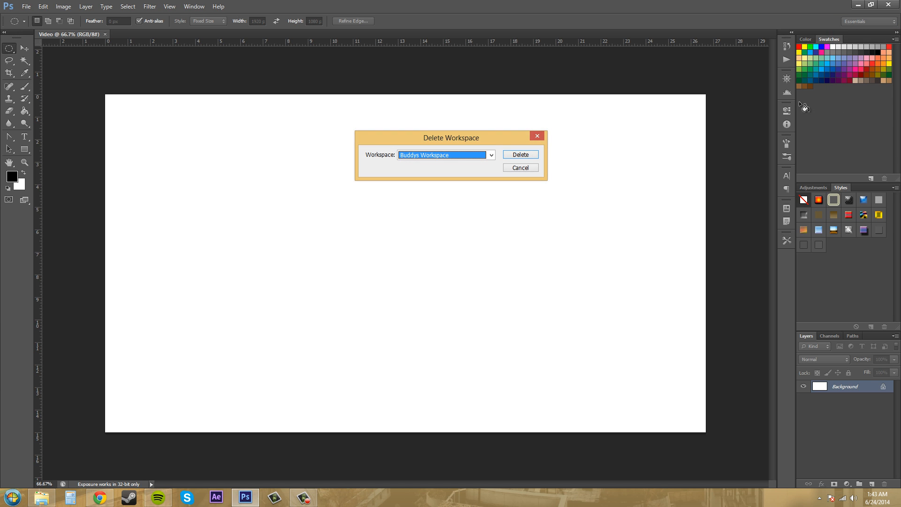
left_click(488, 155)
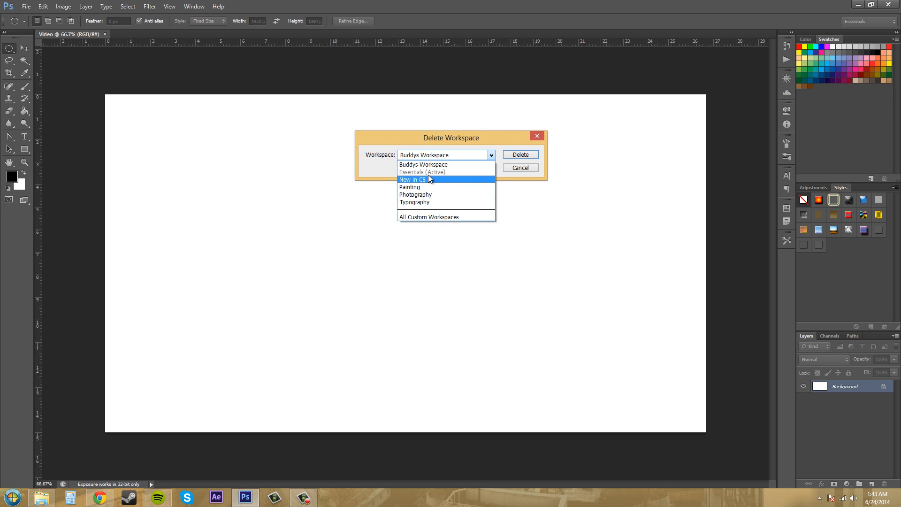
left_click(442, 154)
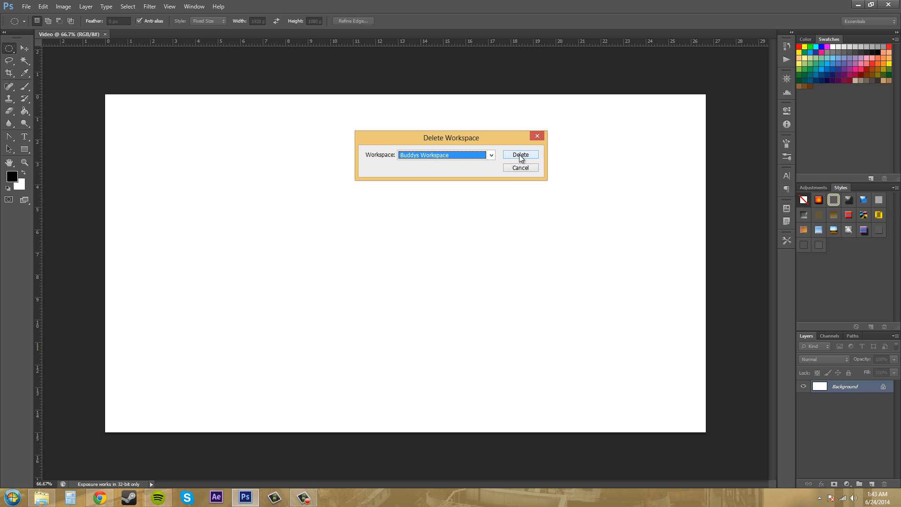
left_click(520, 155)
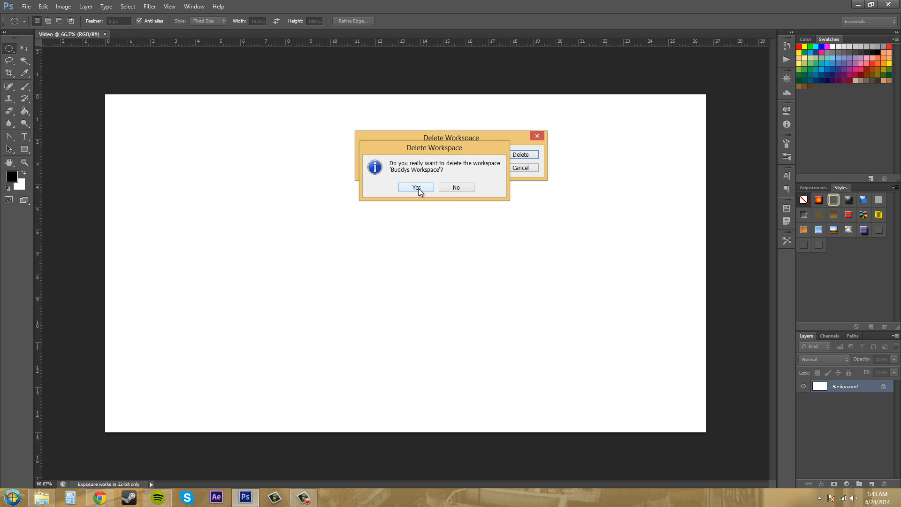
left_click(416, 188)
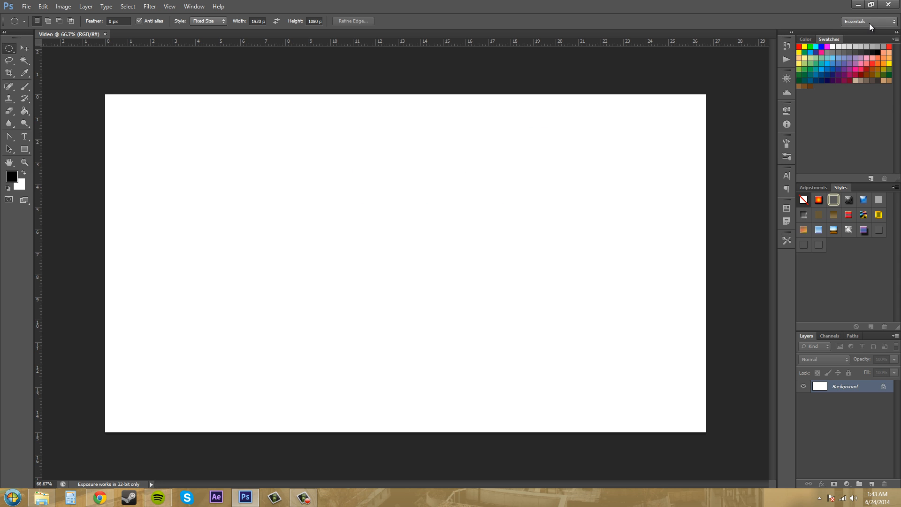
left_click(867, 21)
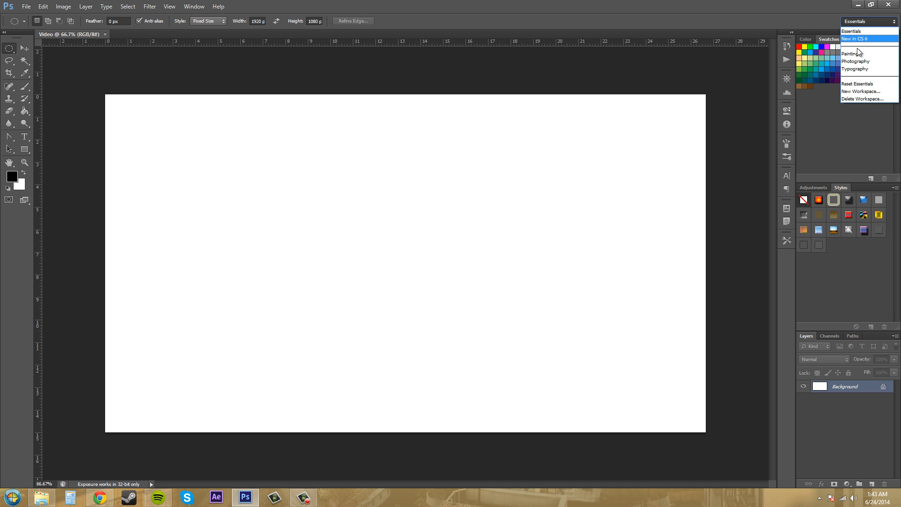
left_click(854, 38)
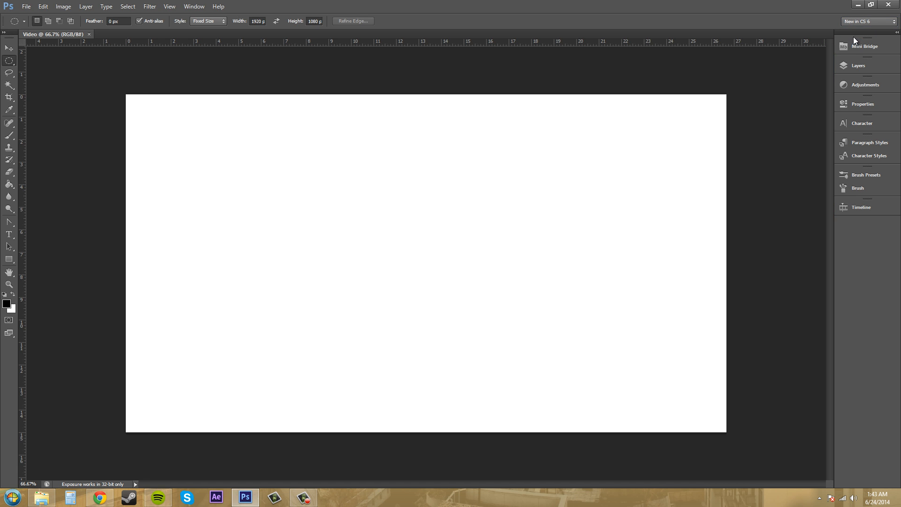
left_click(867, 22)
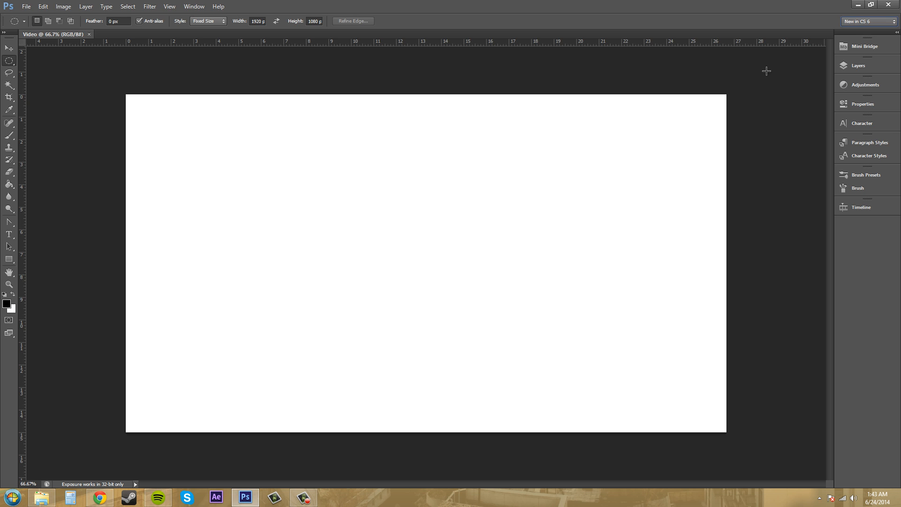
mouse_move(869, 122)
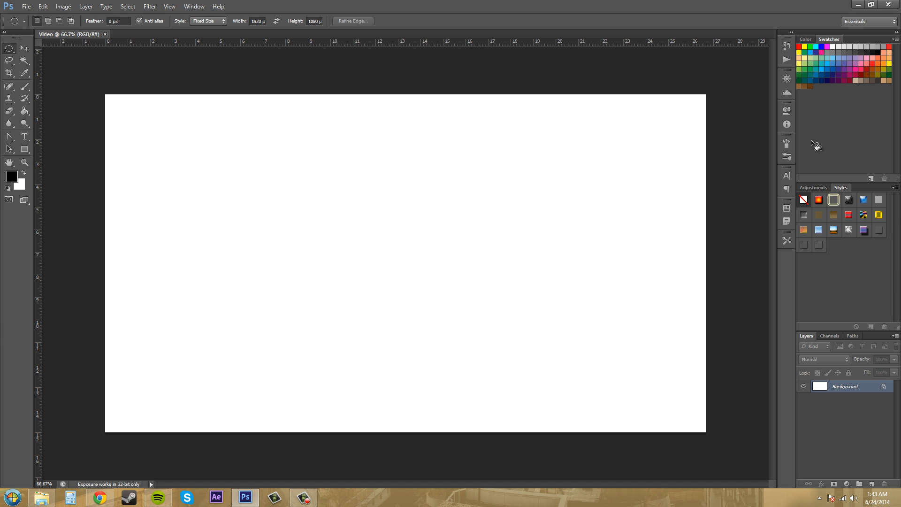
mouse_move(856, 22)
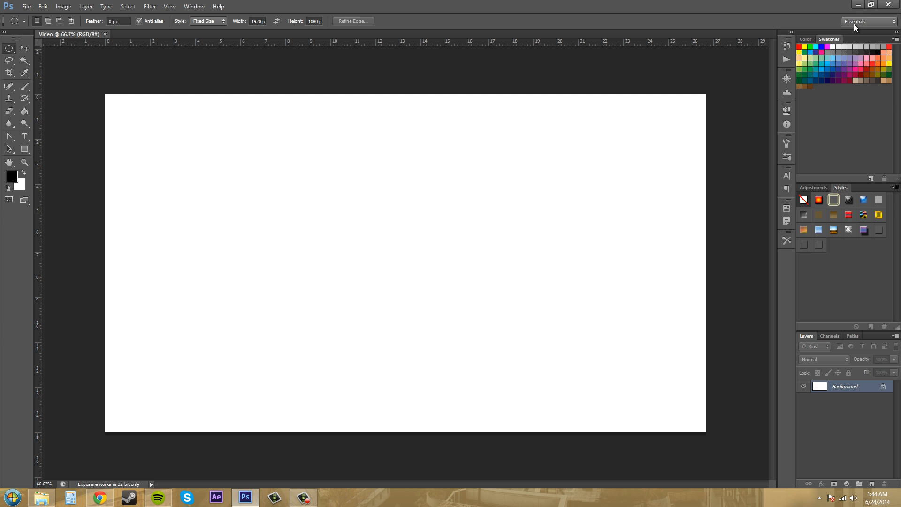
- Reset Essentials to its default panel layout
left_click(867, 22)
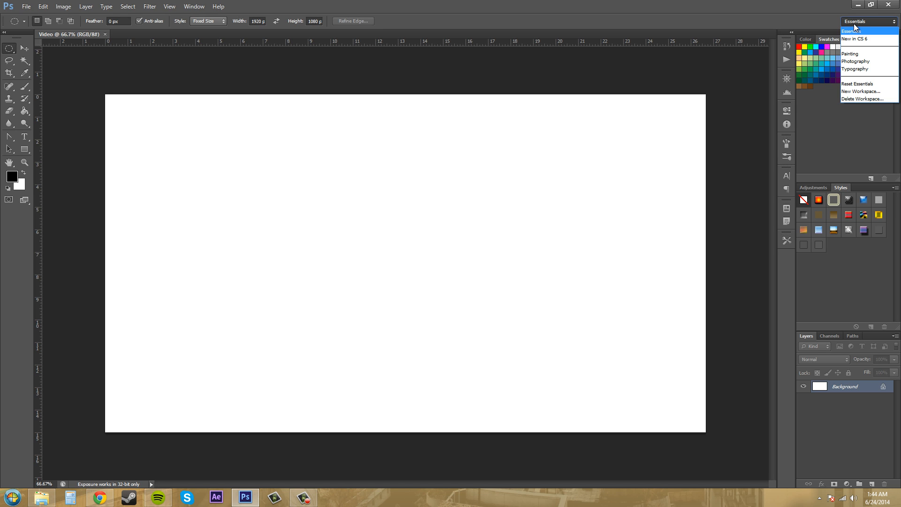
mouse_move(866, 23)
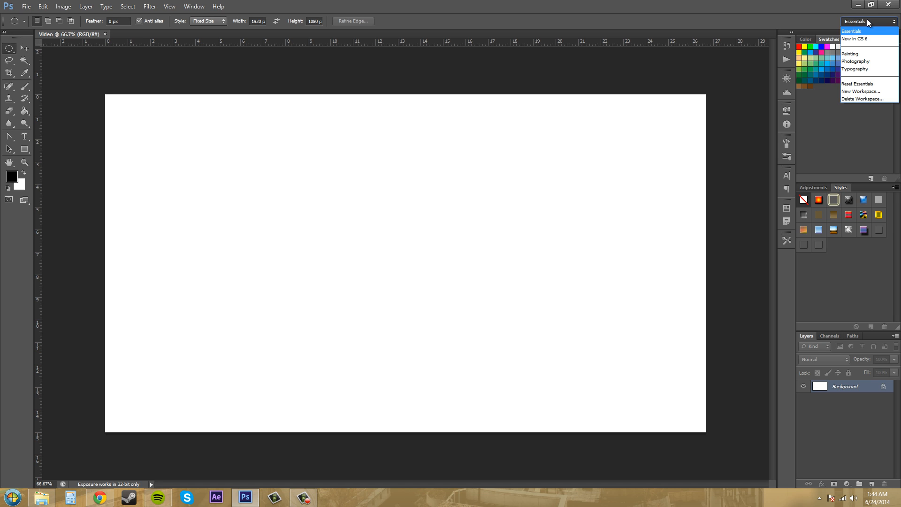
mouse_move(864, 24)
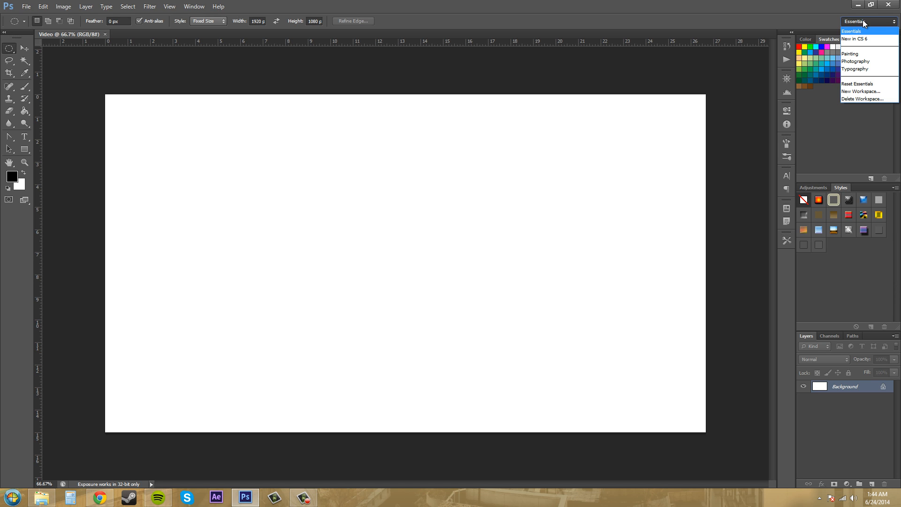
mouse_move(856, 83)
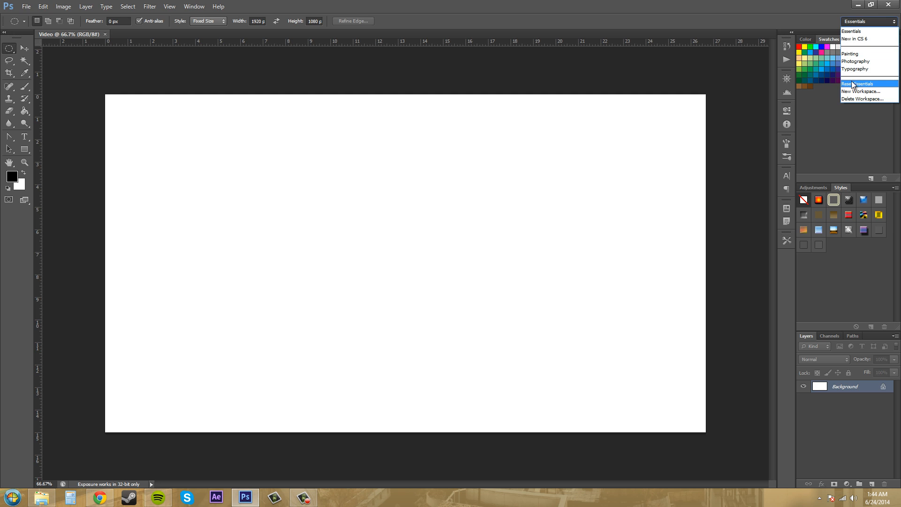
left_click(857, 84)
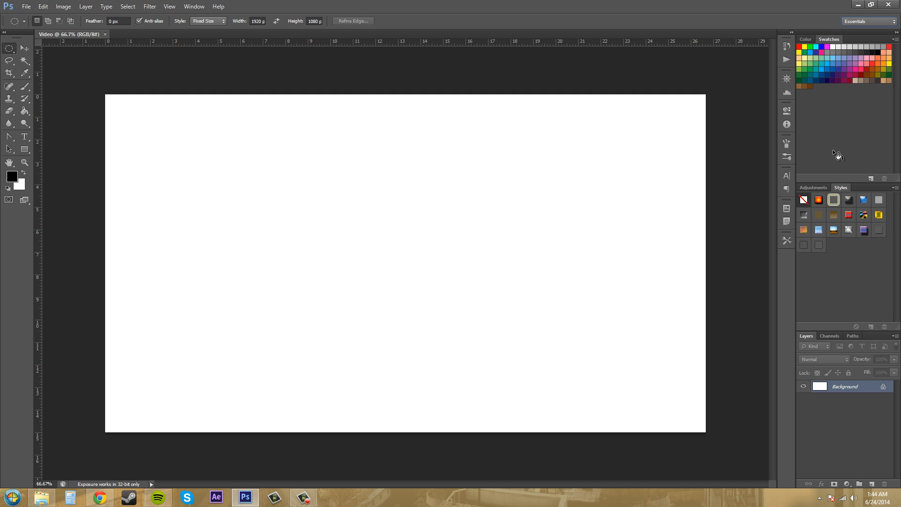
mouse_move(838, 155)
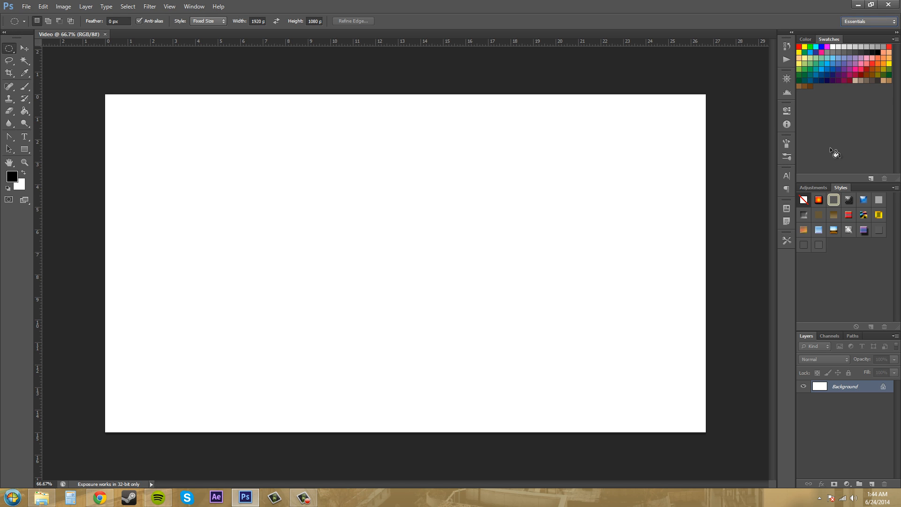
mouse_move(835, 152)
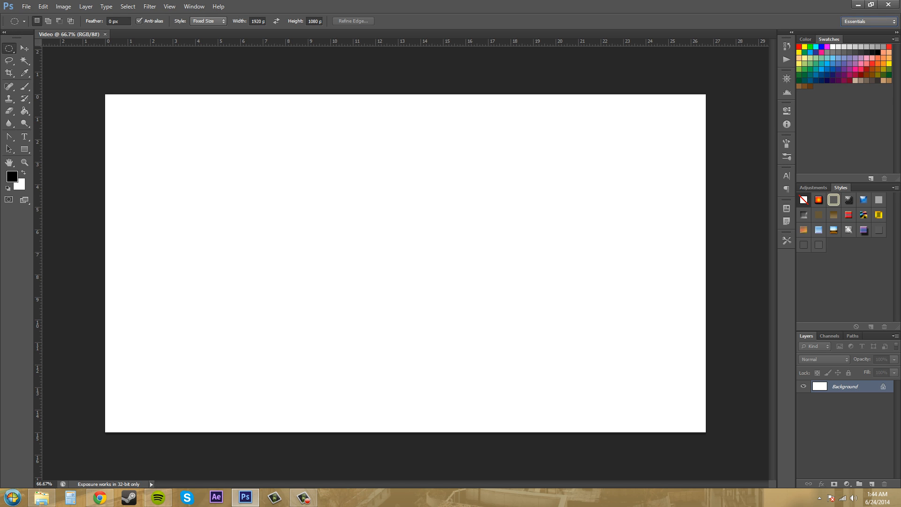